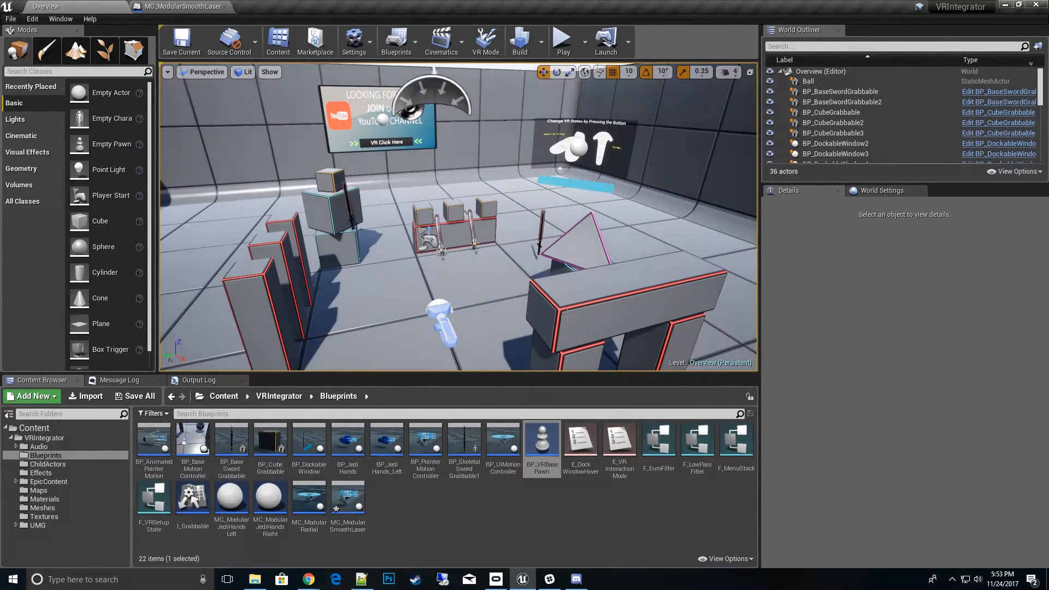
mouse_move(48, 464)
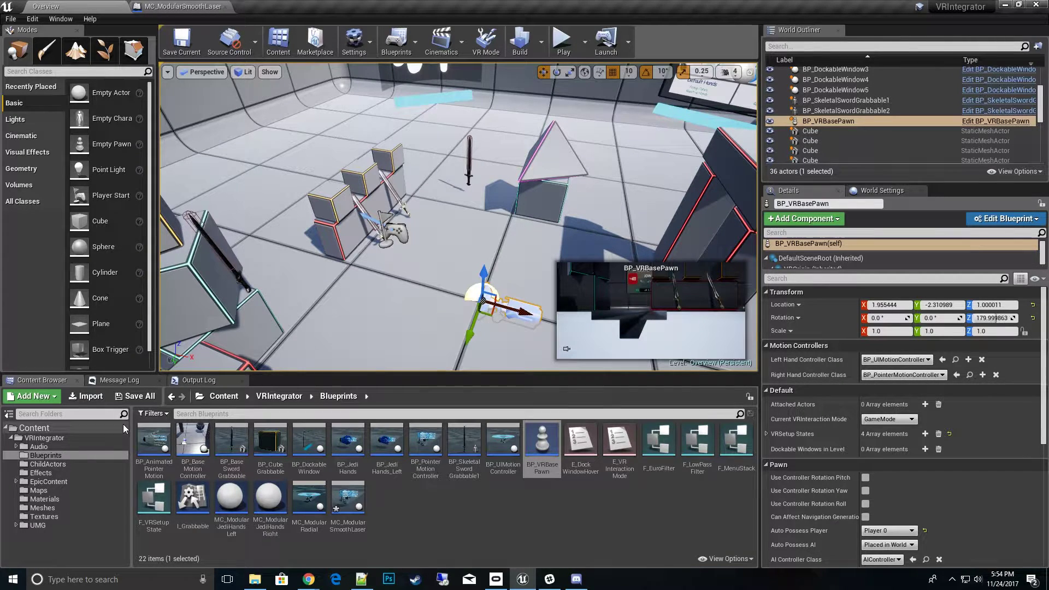
Step: Browse the ChildActors folder, selecting CA_RadialMenu and then CA_SmoothedLaser
click(47, 464)
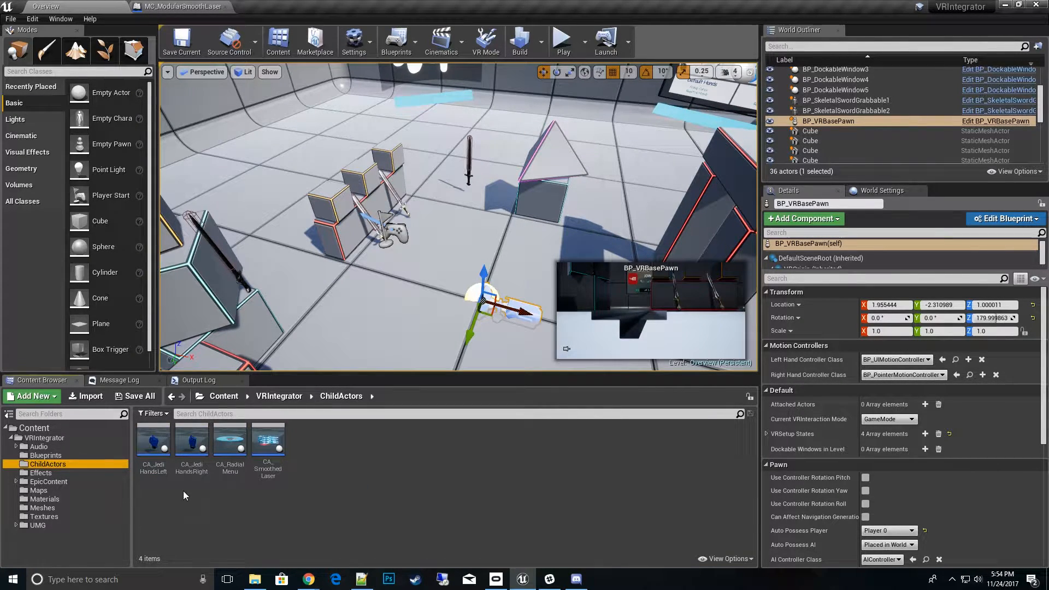
click(229, 440)
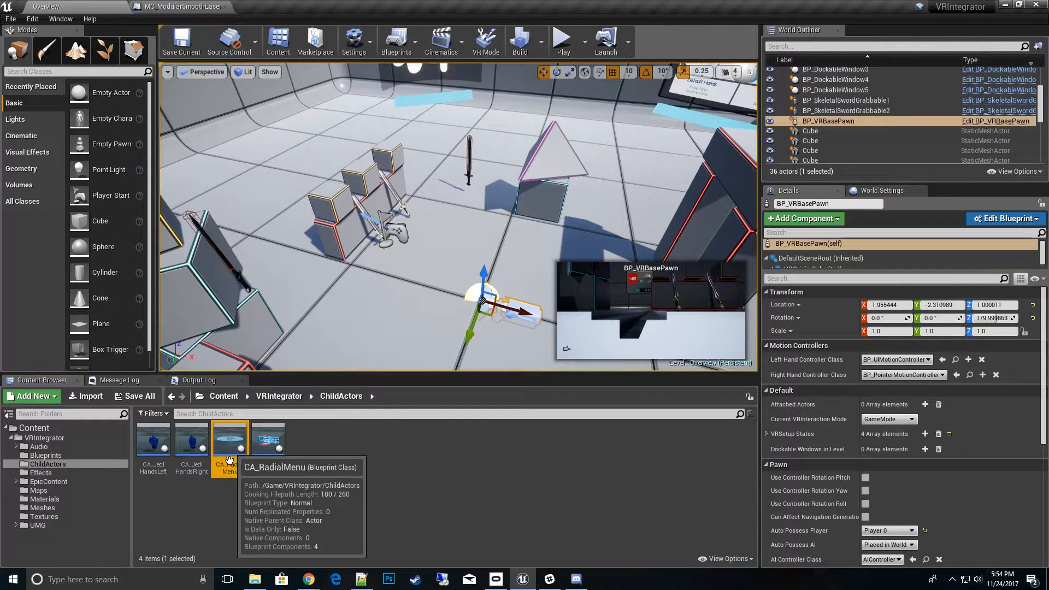
mouse_move(268, 465)
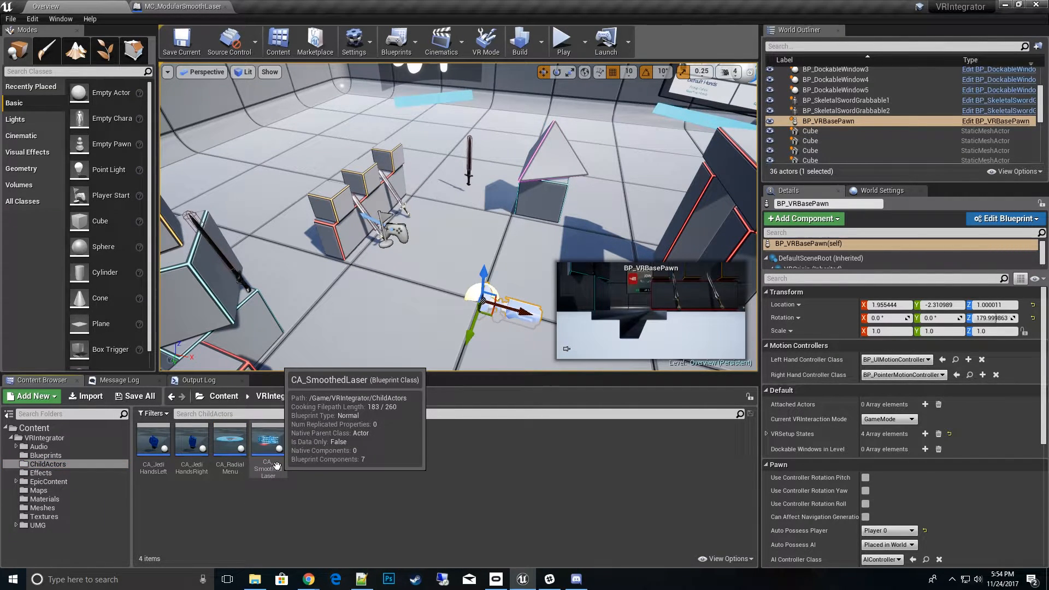
mouse_move(171, 471)
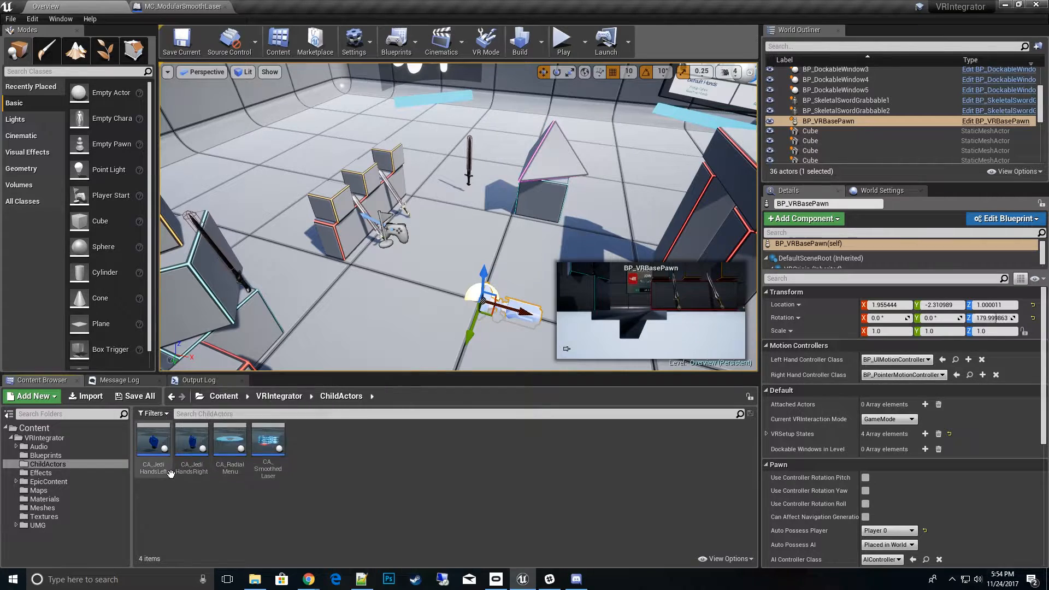
click(267, 444)
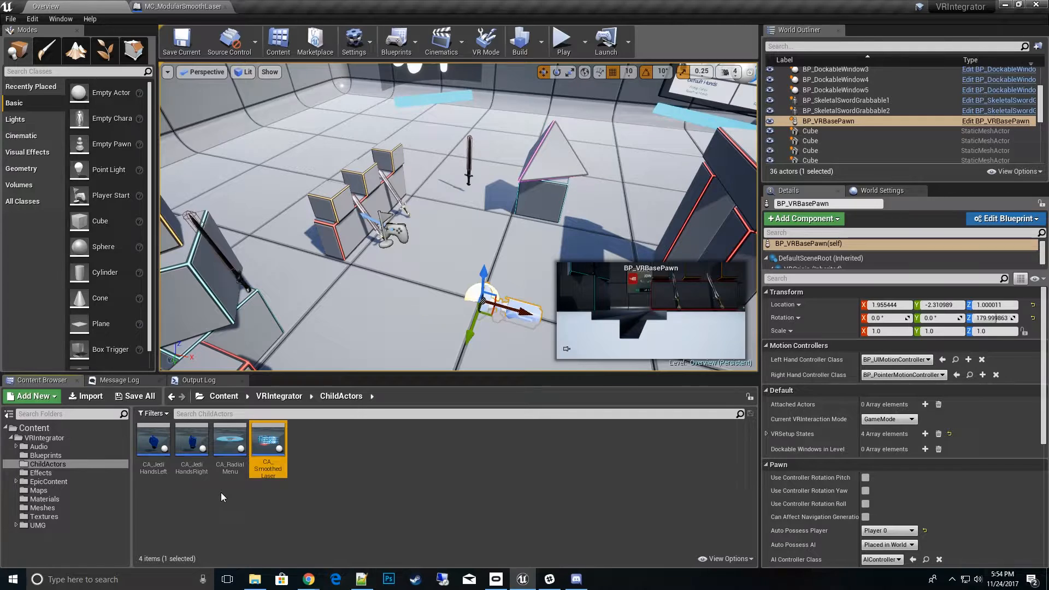
Step: Switch the Content Browser to the Blueprints folder with its 22 assets
click(46, 456)
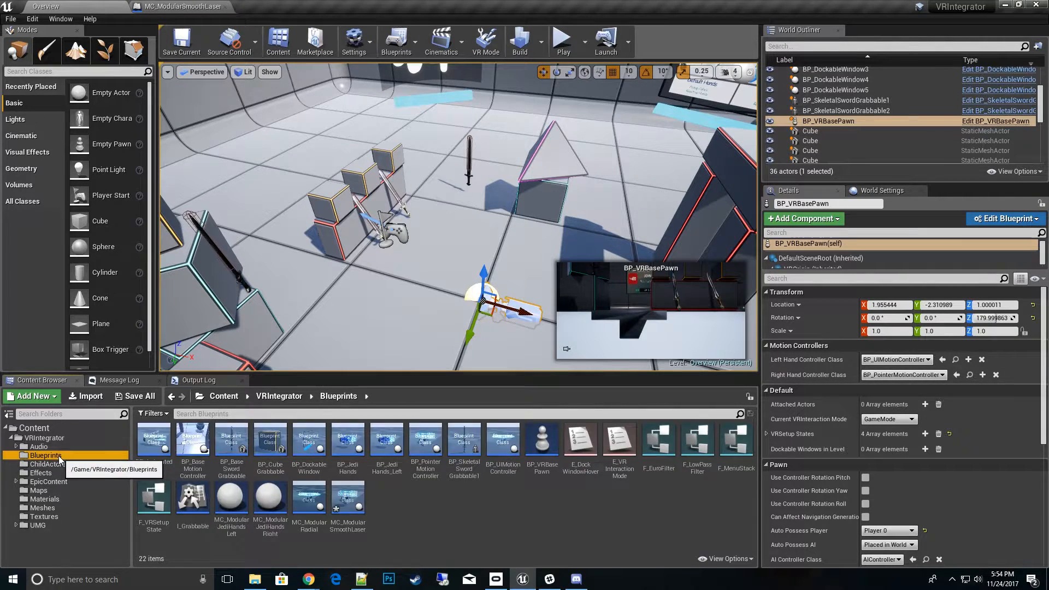
mouse_move(426, 445)
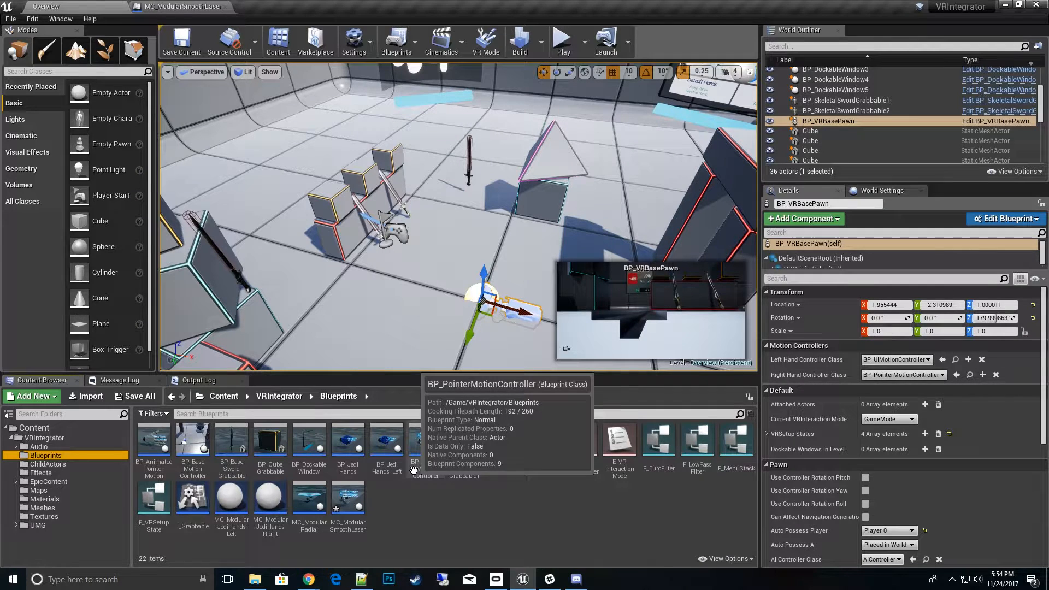
mouse_move(230, 509)
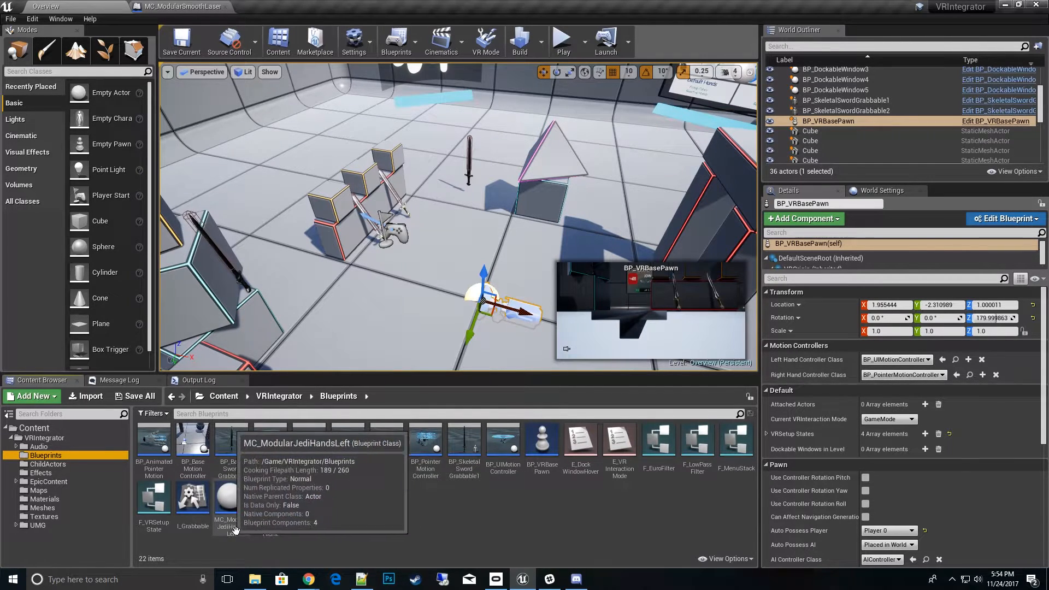
mouse_move(253, 545)
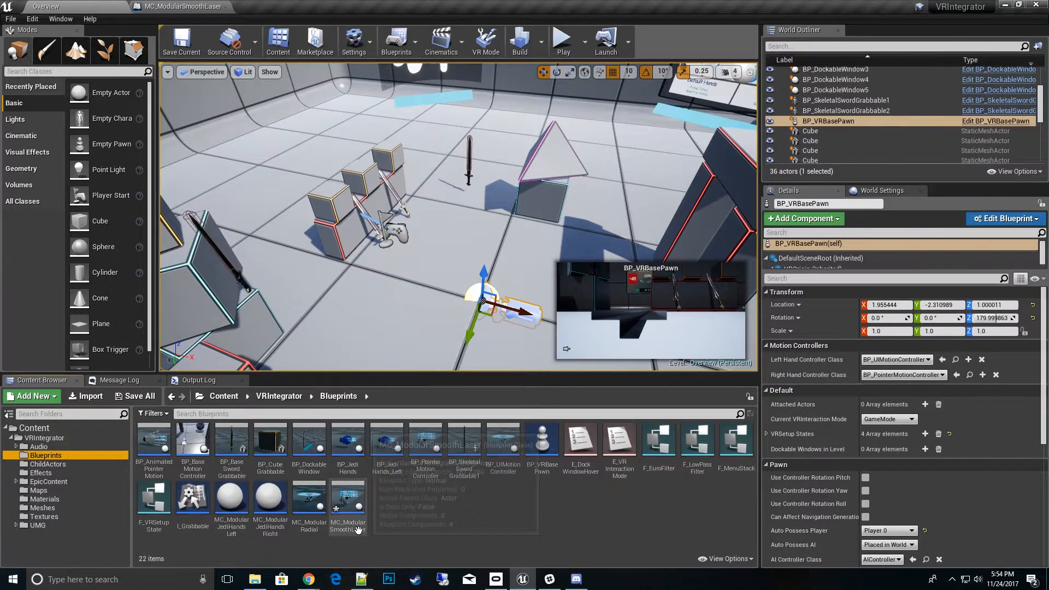
mouse_move(387, 540)
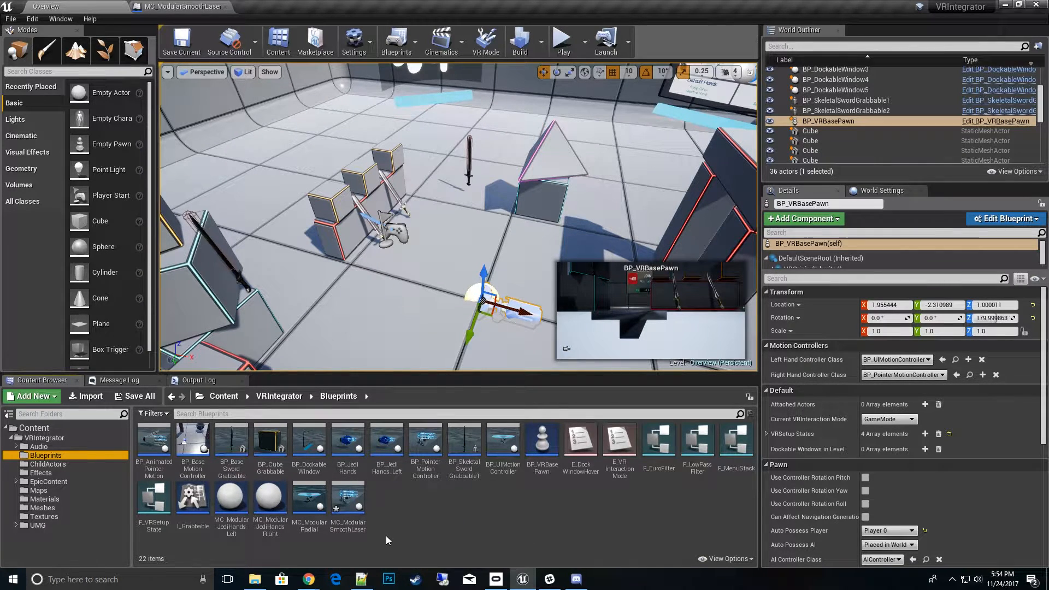
Step: Open MC_ModularSmoothLaser, search components for 'child', and inspect ChildSmoothLaser (CA_SmoothedLaser class)
double_click(347, 498)
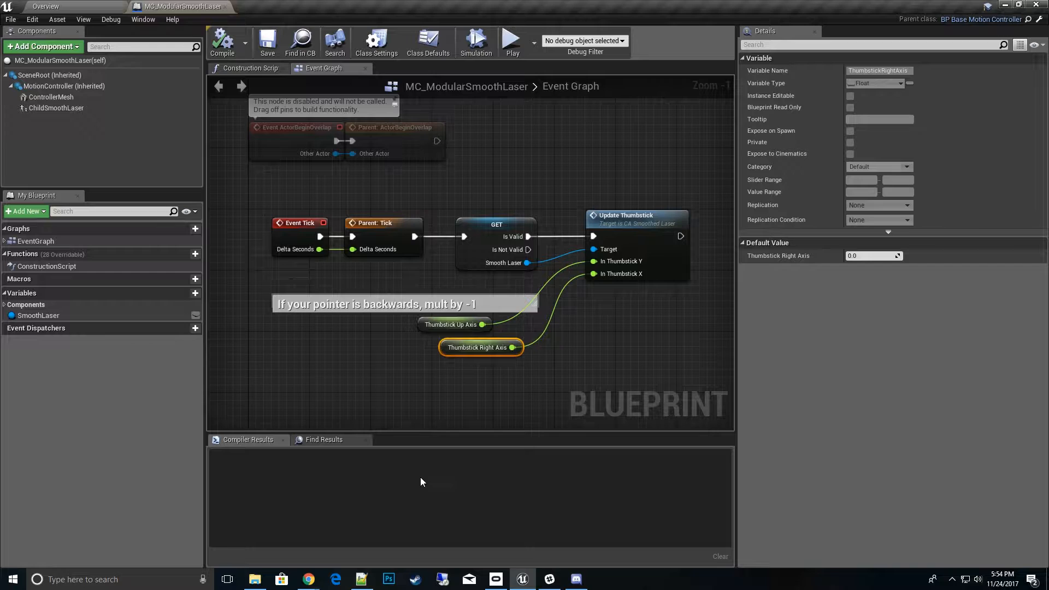
scroll(down, 3)
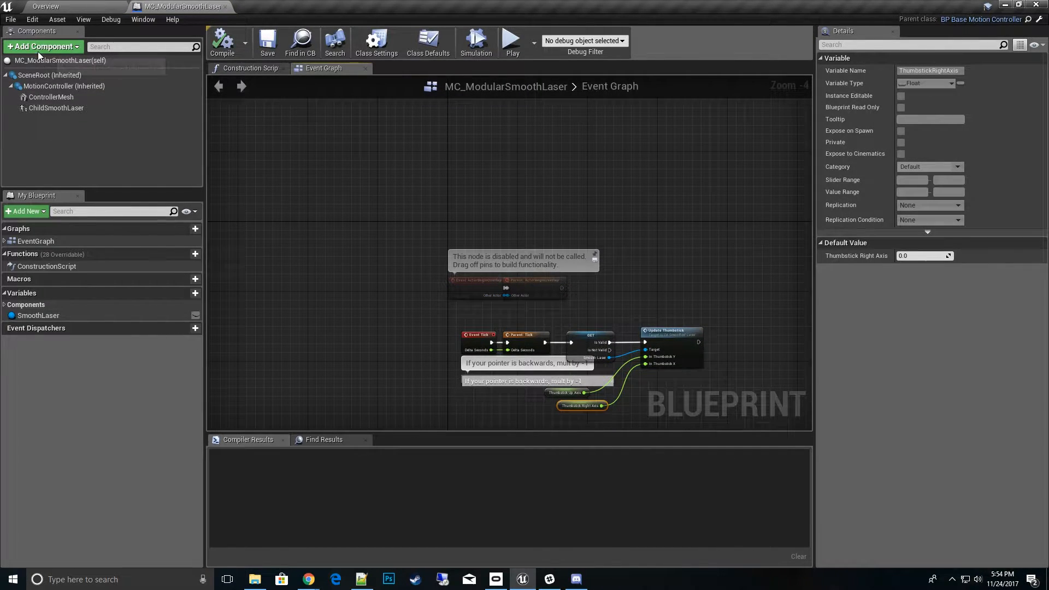
click(42, 46)
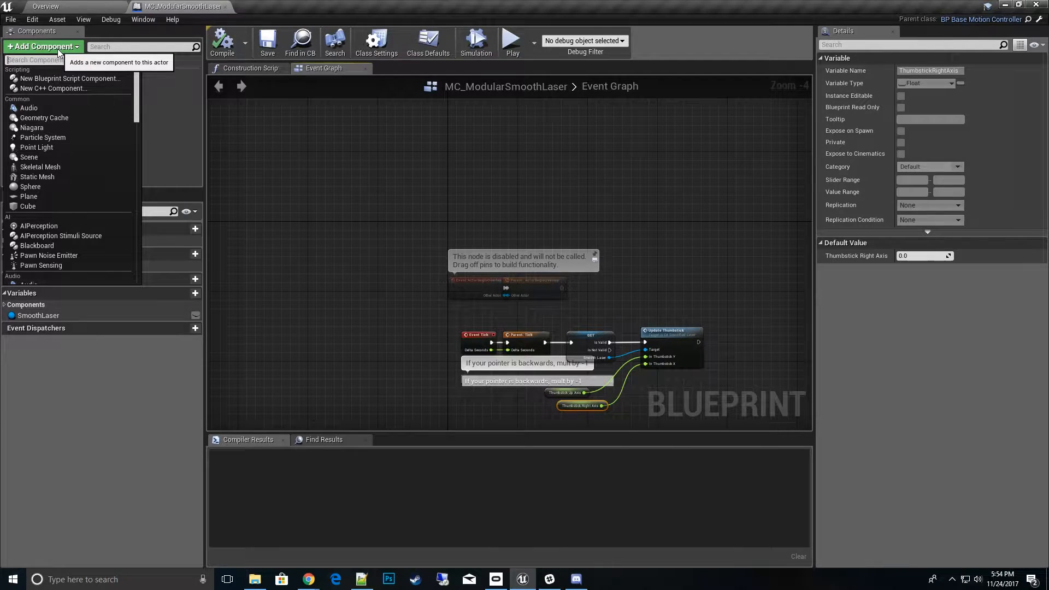
text(child)
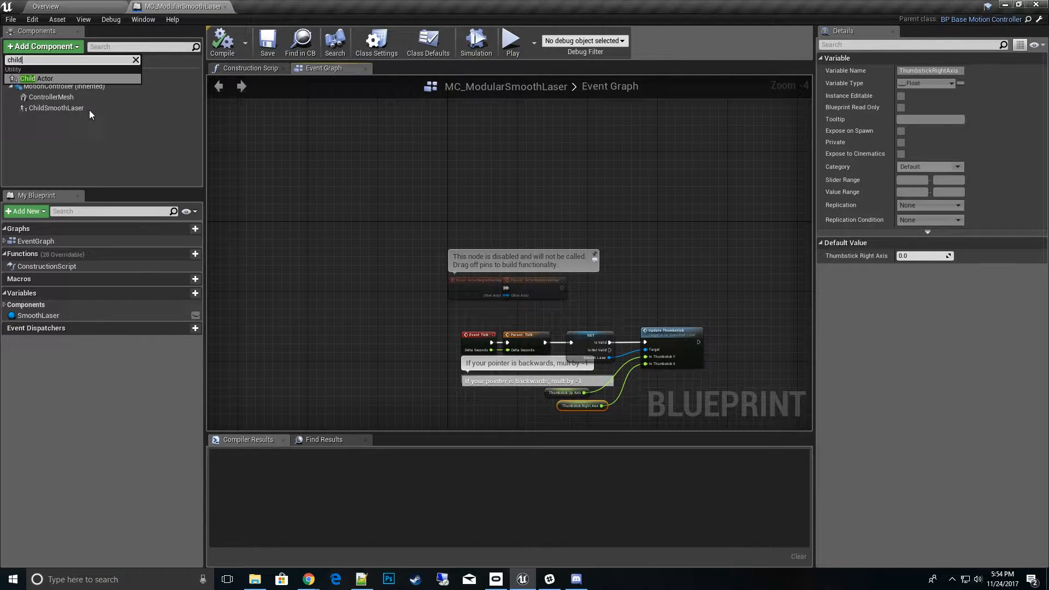
click(56, 108)
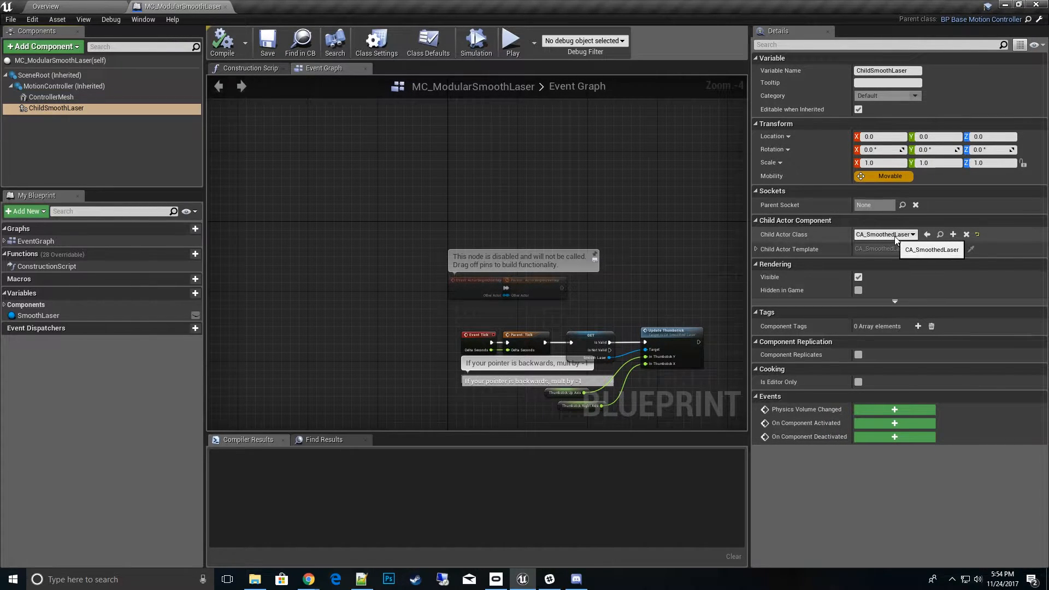
scroll(down, 3)
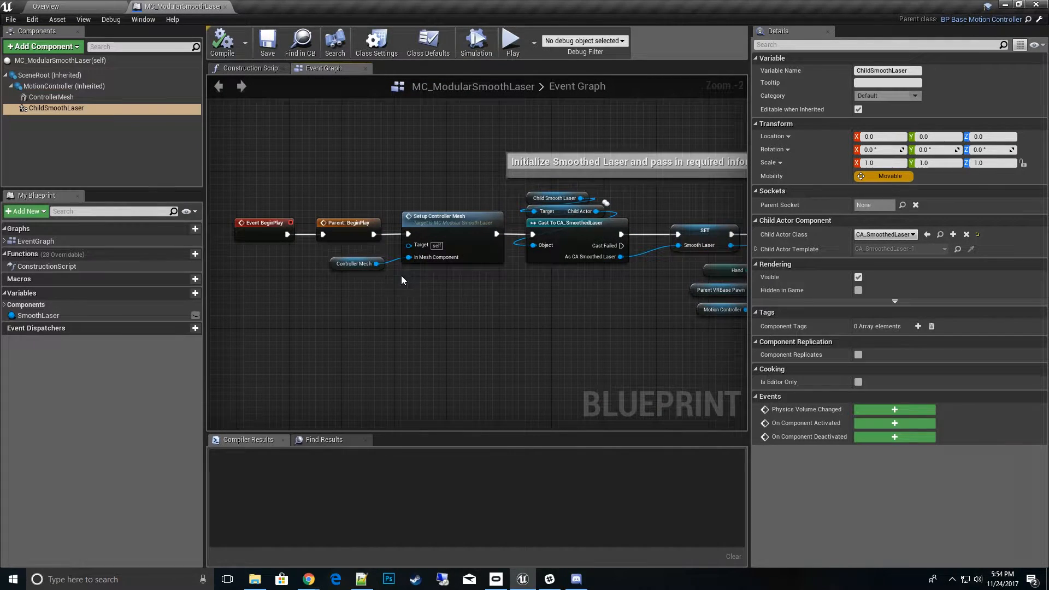
scroll(up, 3)
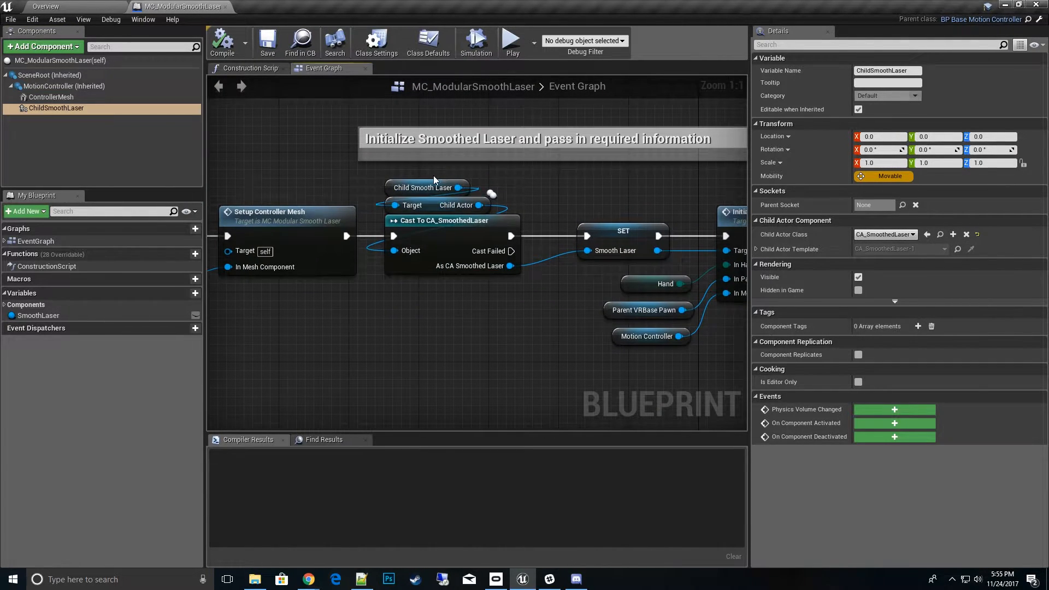
mouse_move(465, 232)
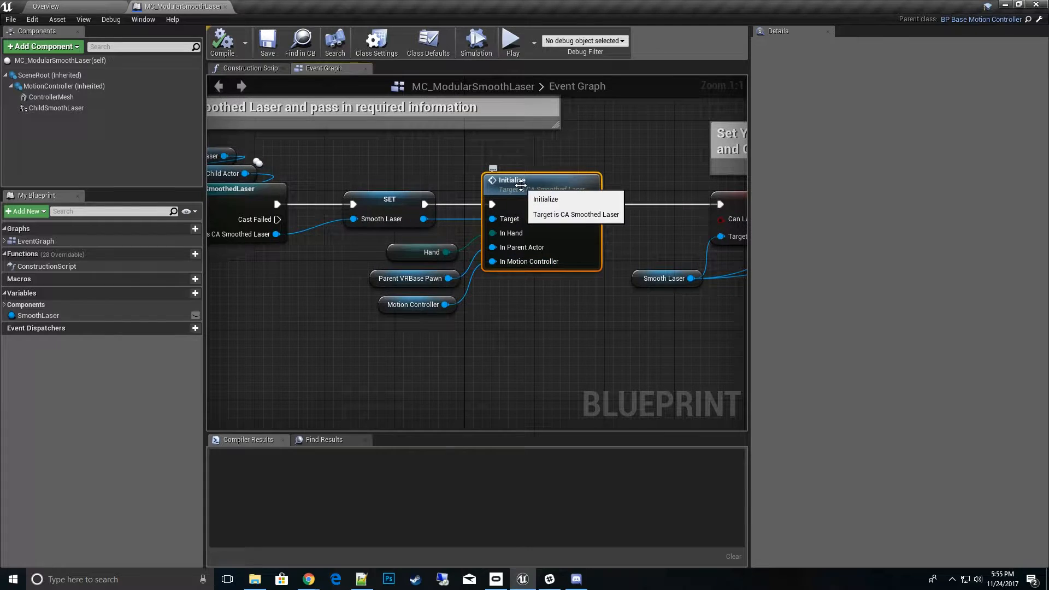
mouse_move(452, 254)
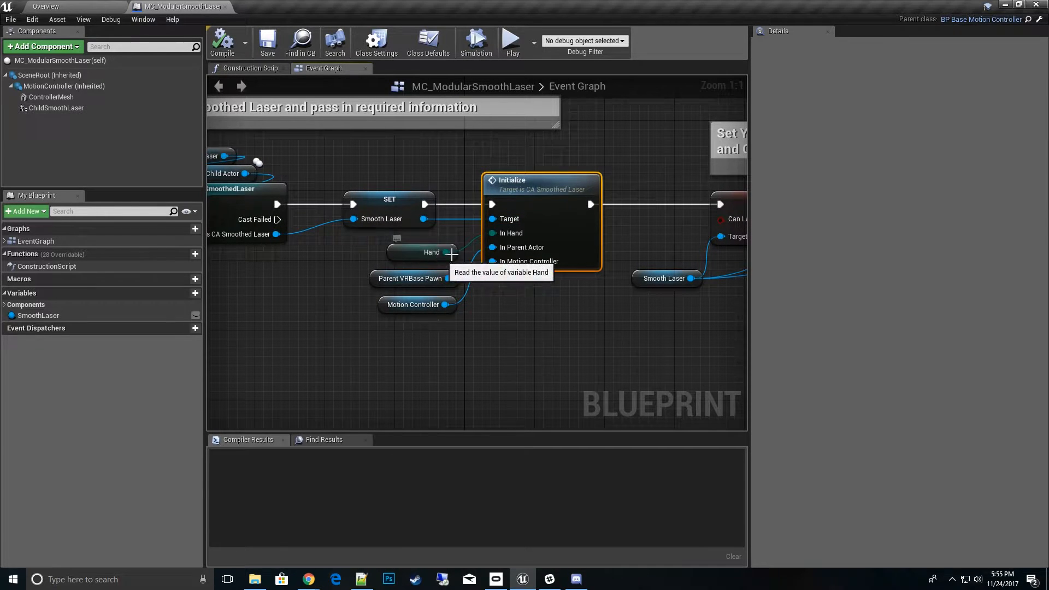
mouse_move(428, 277)
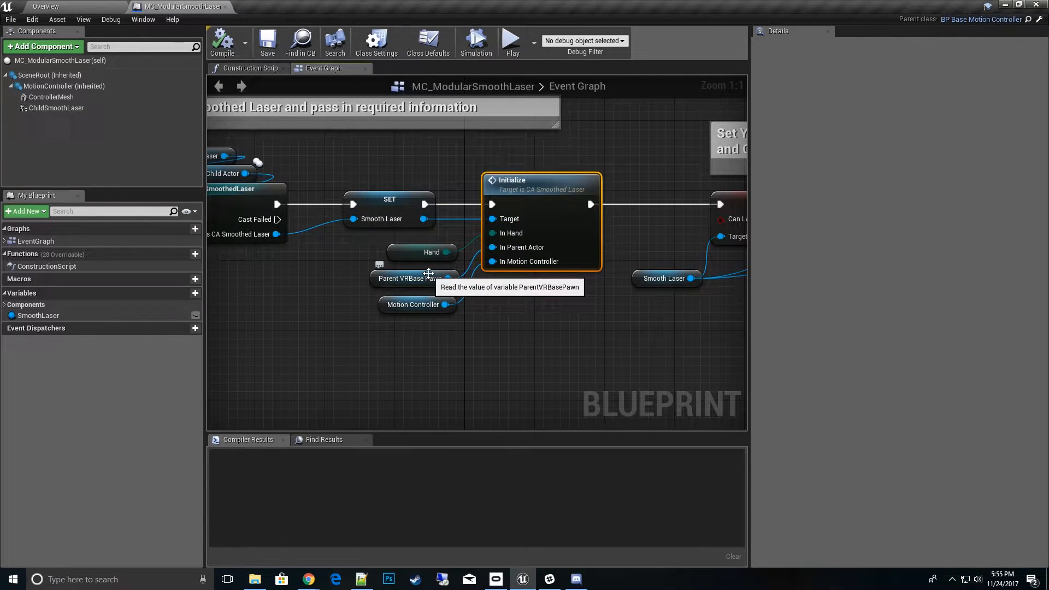
mouse_move(485, 261)
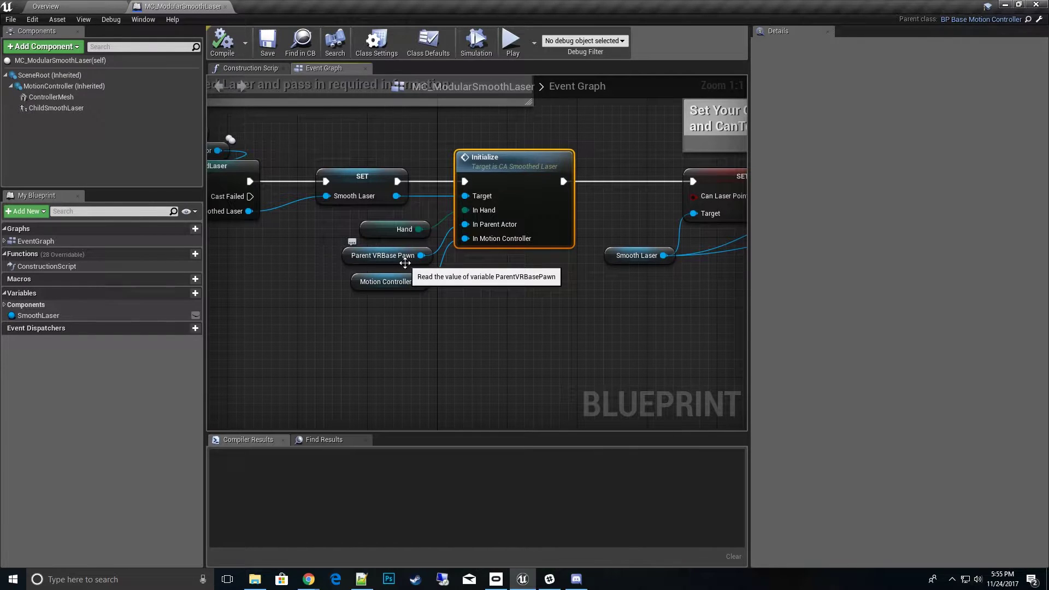
mouse_move(472, 229)
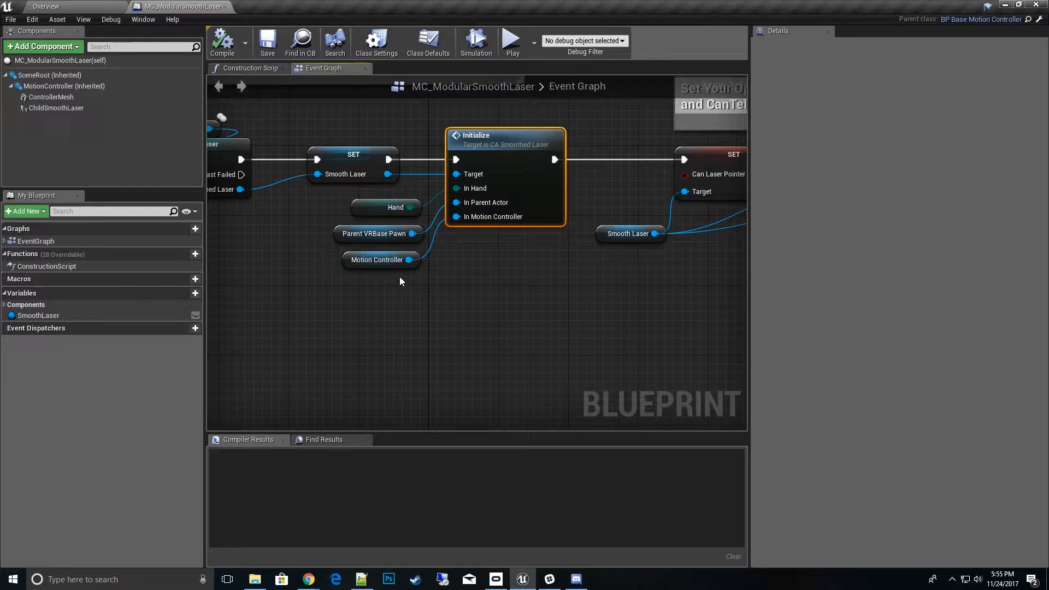
click(64, 86)
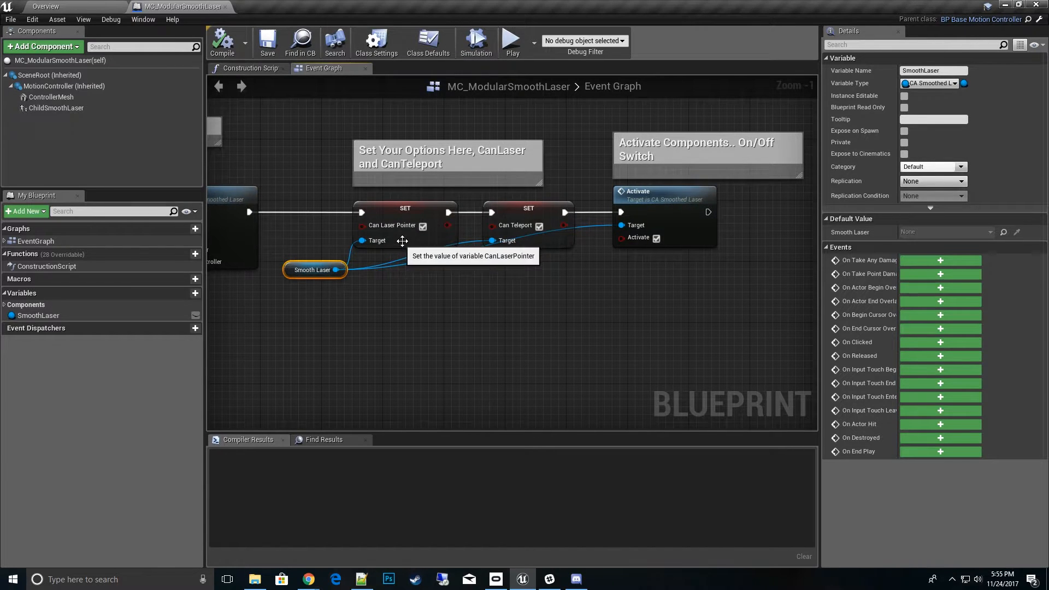
mouse_move(534, 241)
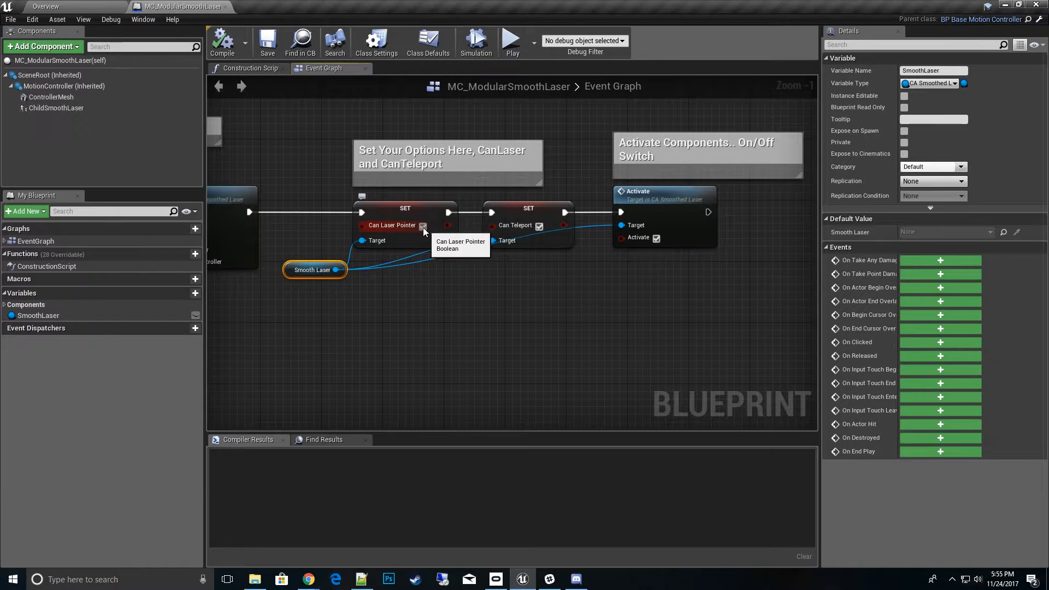
click(423, 225)
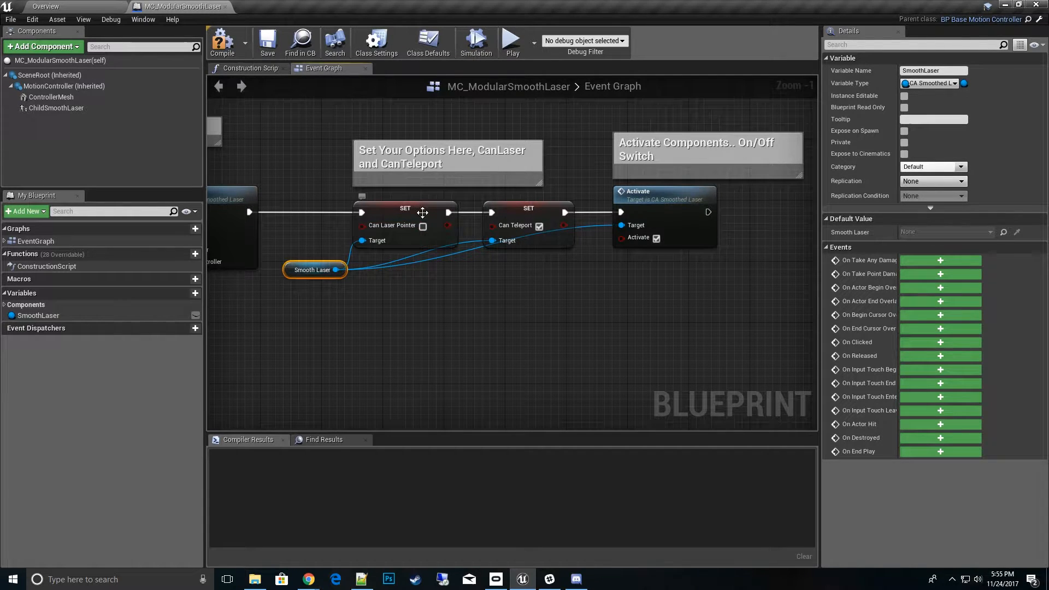
mouse_move(423, 225)
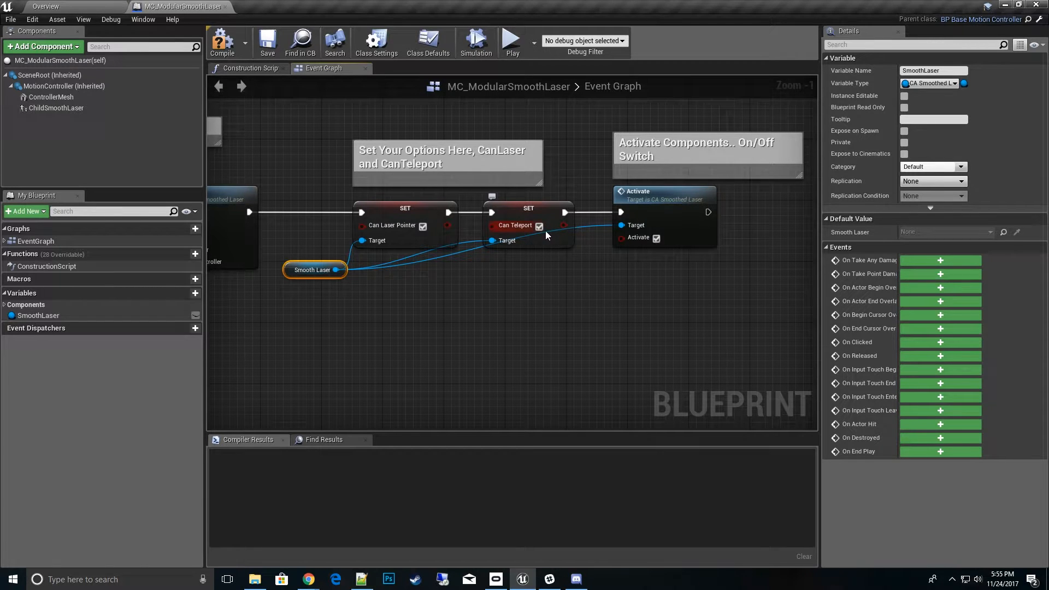
mouse_move(539, 226)
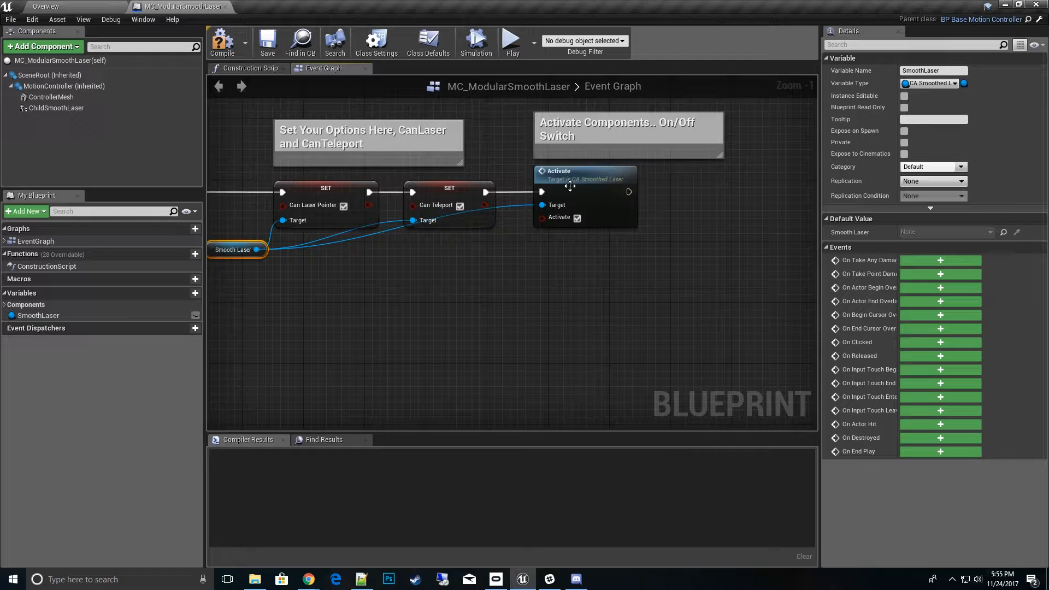
mouse_move(577, 217)
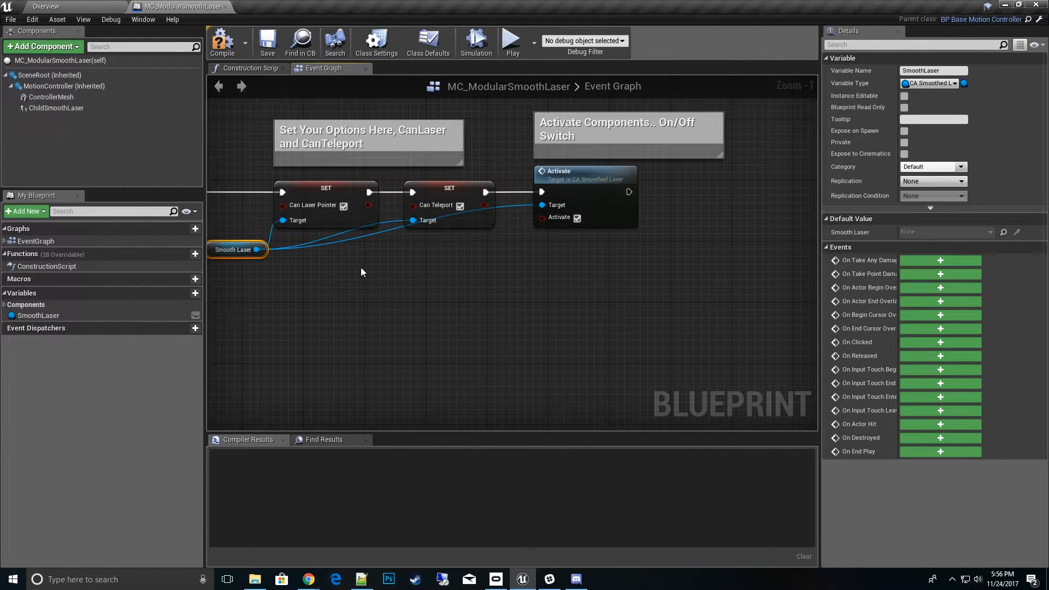
mouse_move(372, 238)
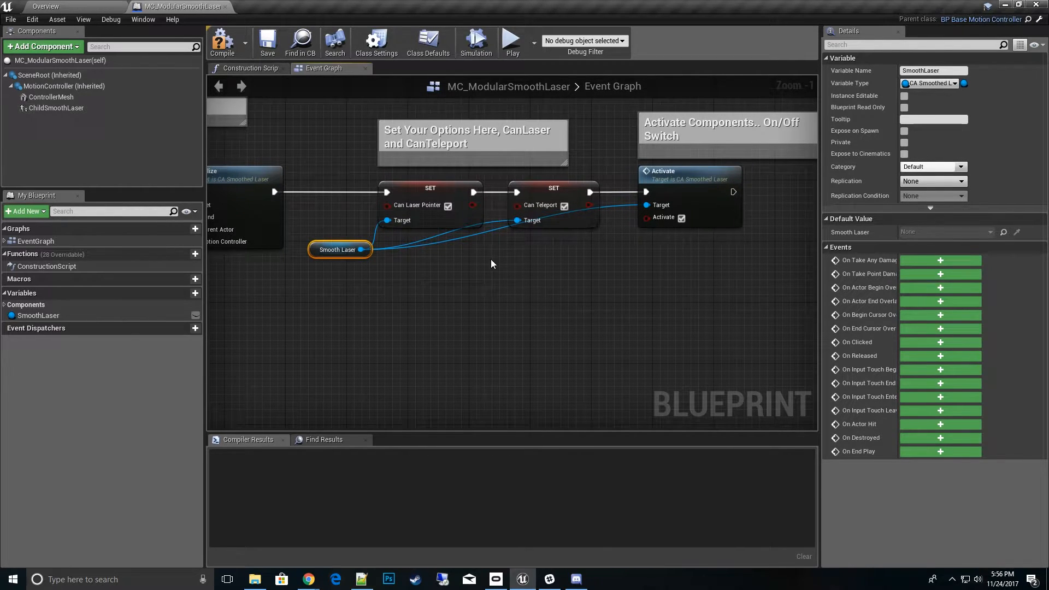
mouse_move(460, 220)
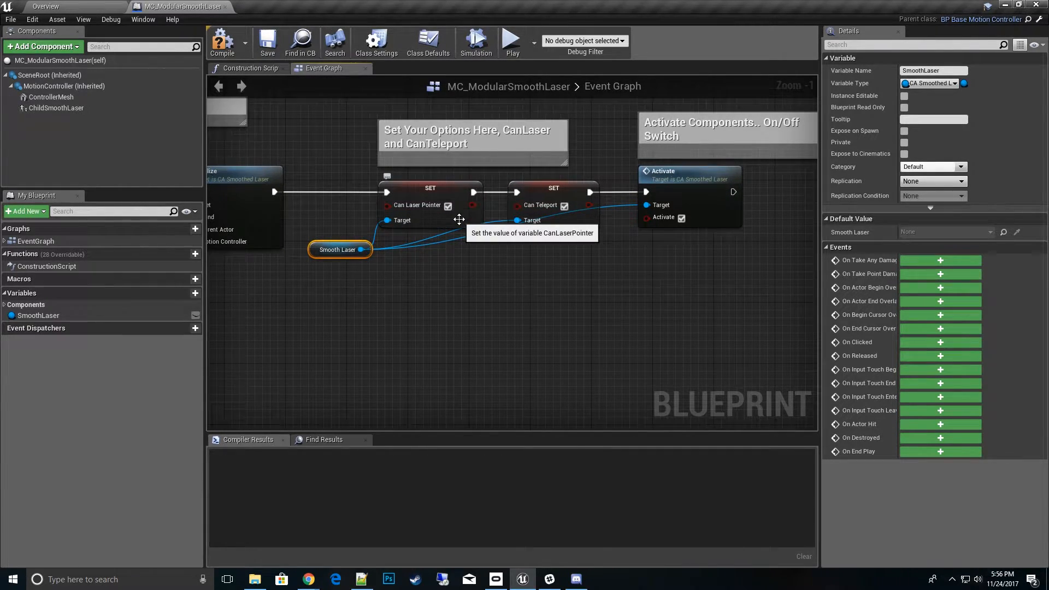
mouse_move(558, 220)
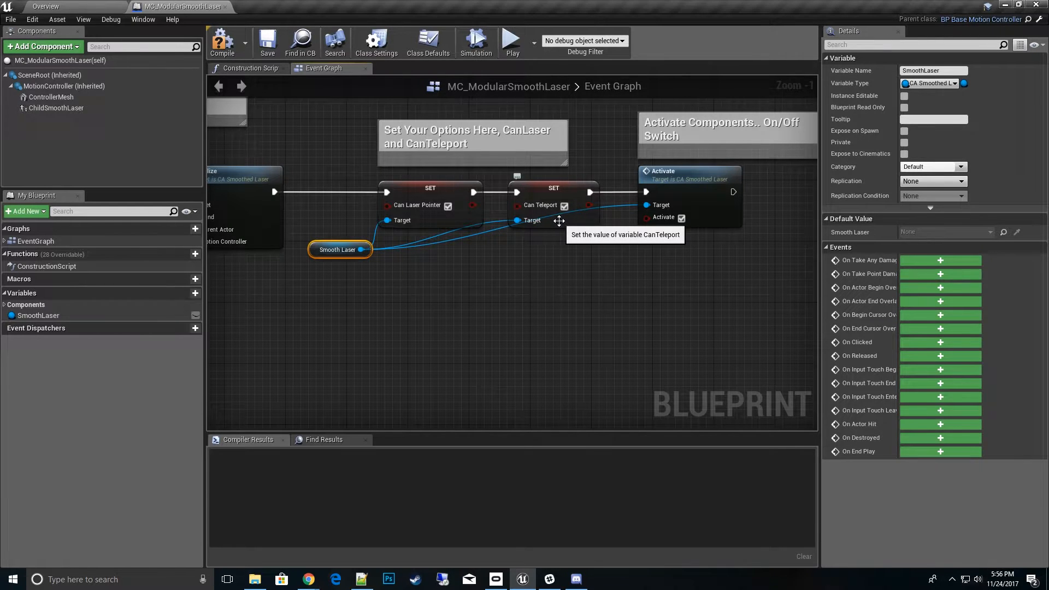
scroll(down, 3)
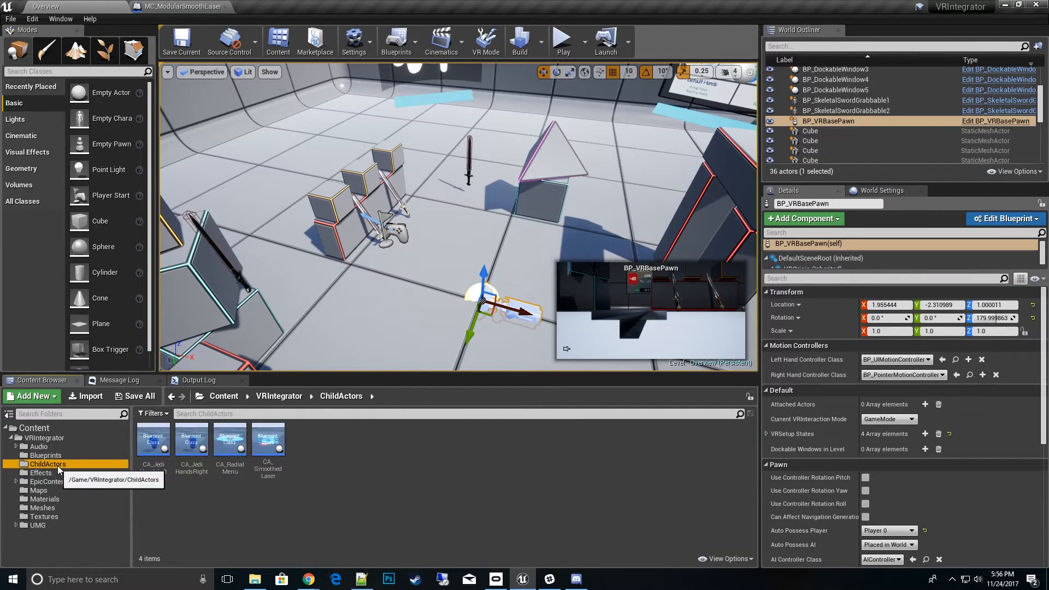
Step: Open CA_SmoothedLaser and inspect its CanTeleport, CanSelectActors and CanRotateSelectedActors options
double_click(267, 439)
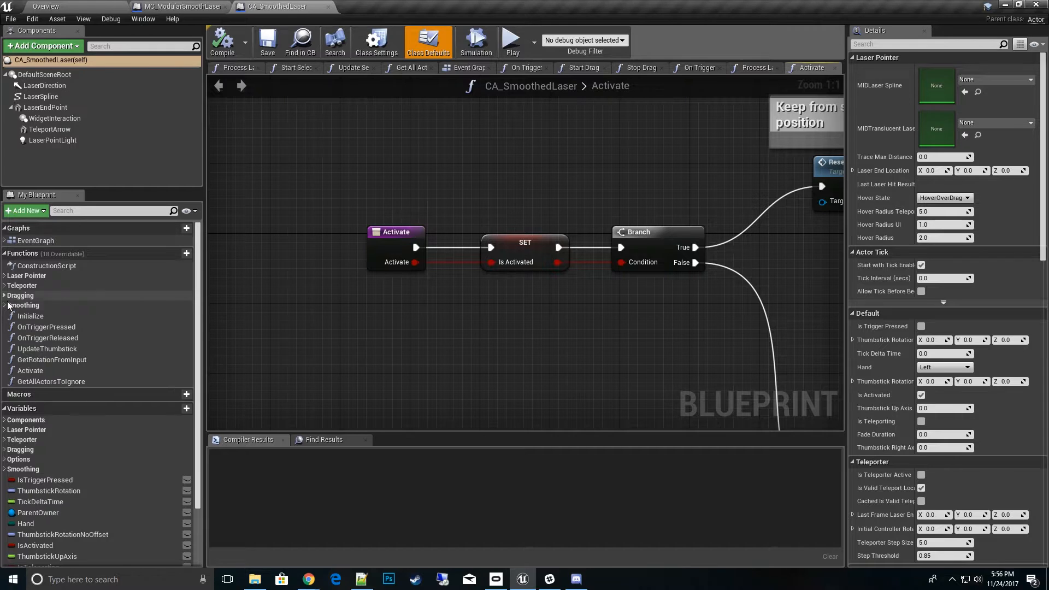
scroll(down, 3)
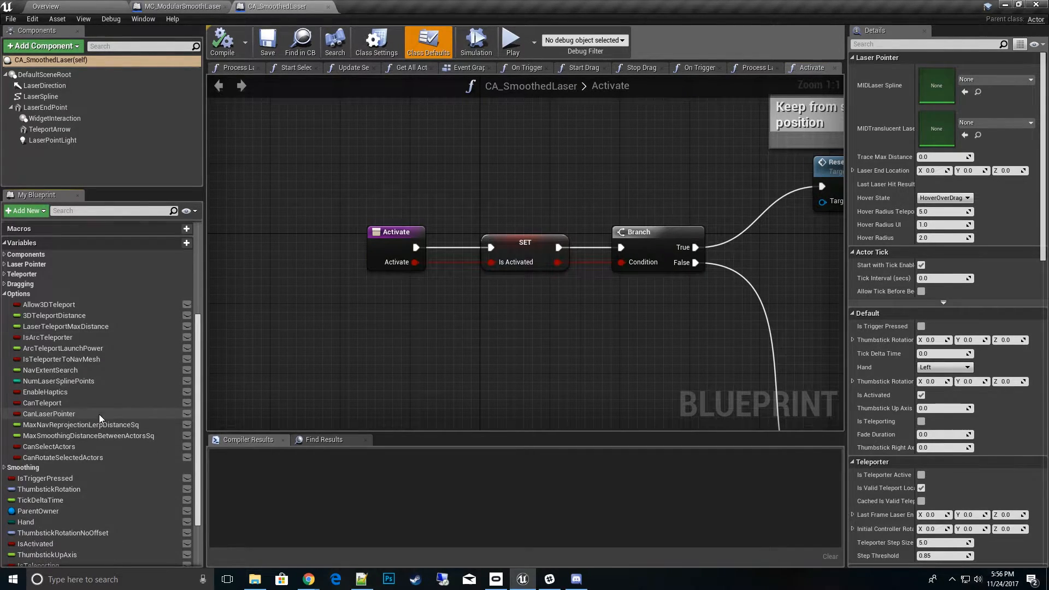
click(42, 402)
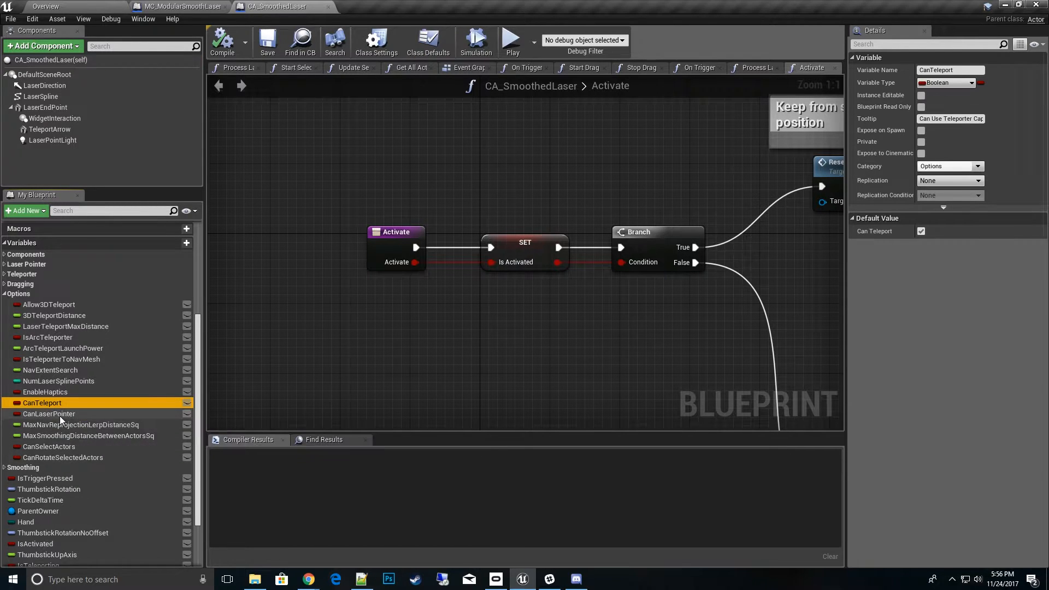
click(48, 446)
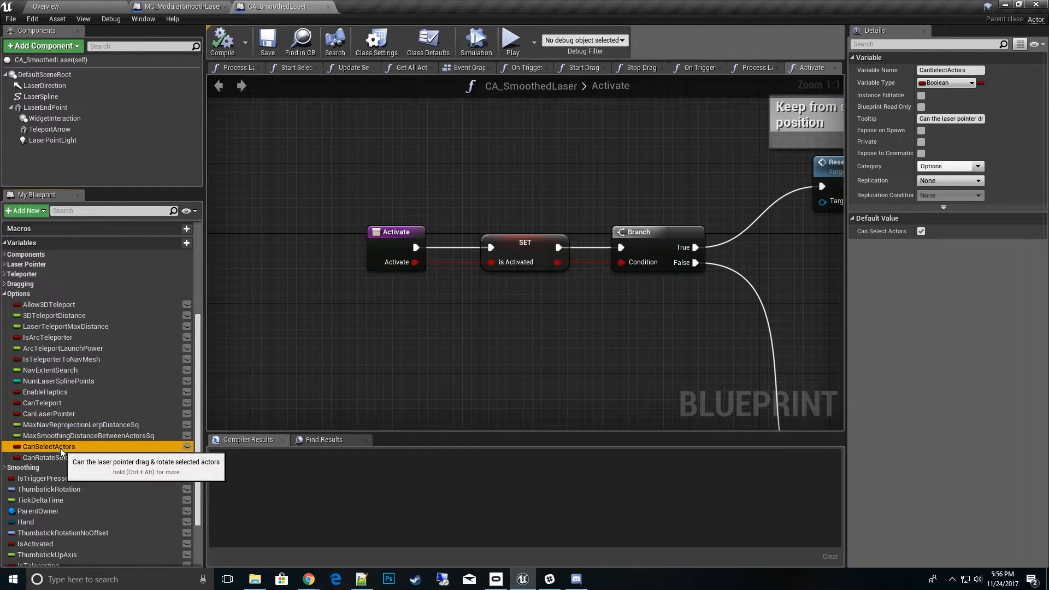
mouse_move(67, 464)
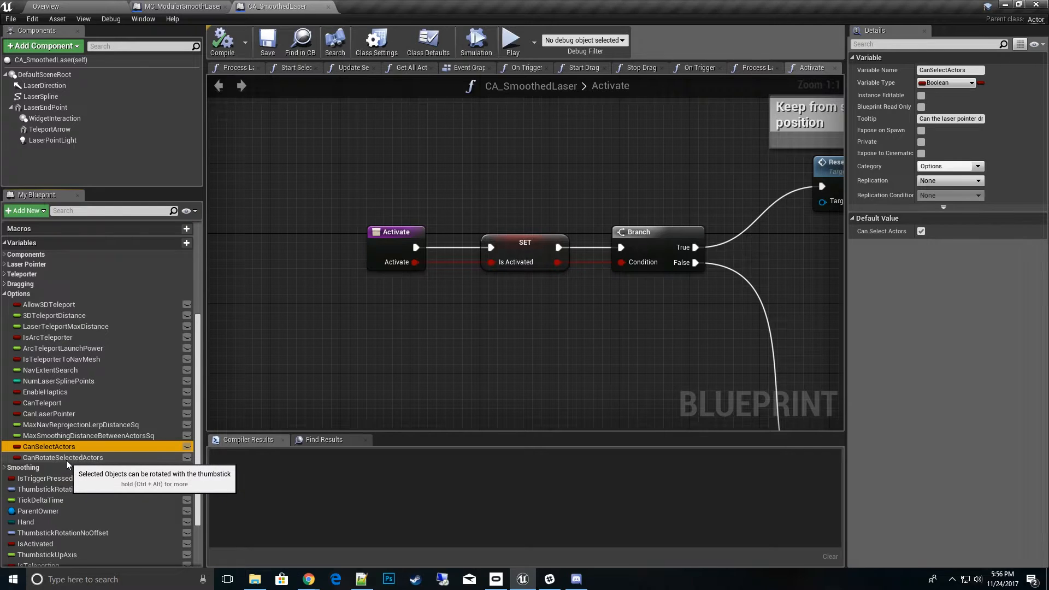
click(63, 457)
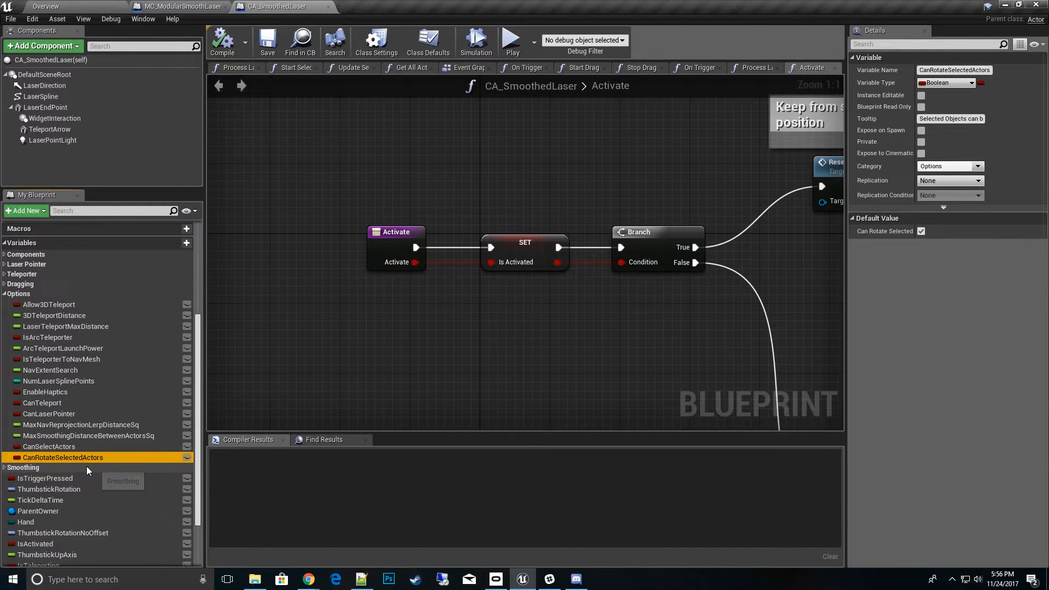
mouse_move(64, 413)
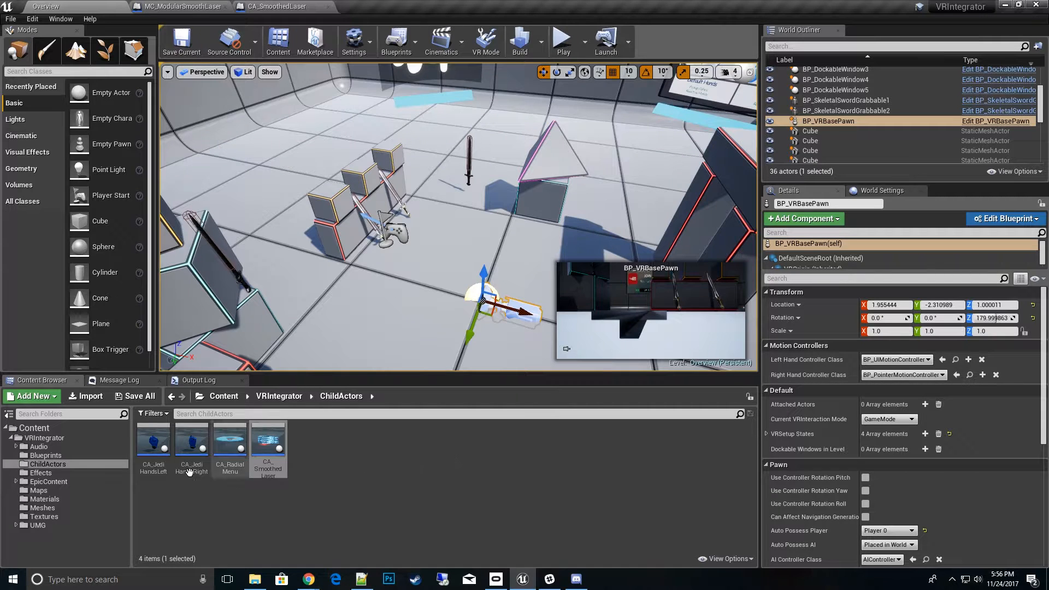
click(45, 455)
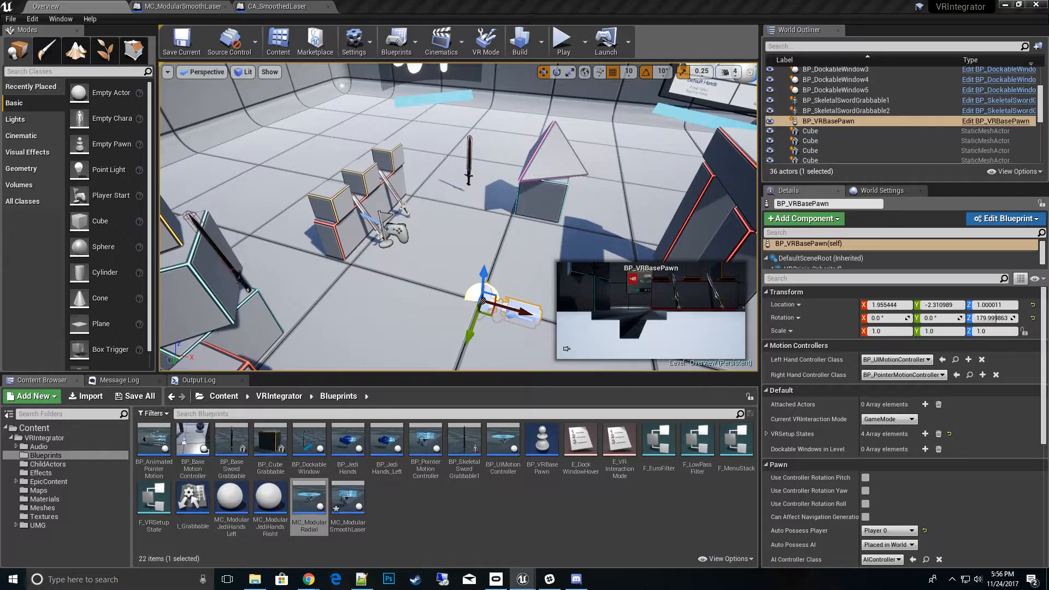
double_click(308, 506)
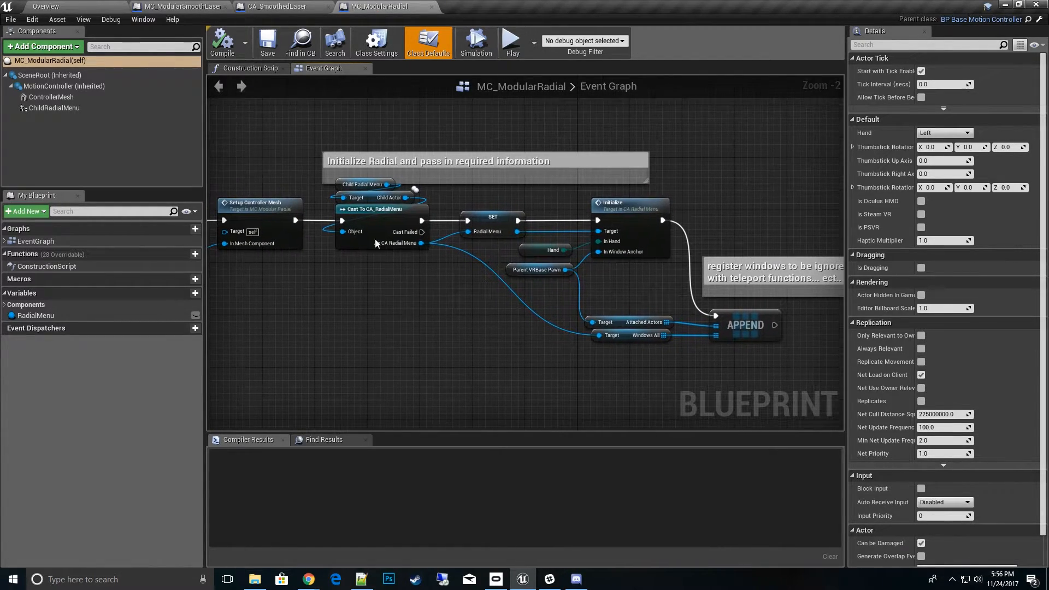
scroll(up, 3)
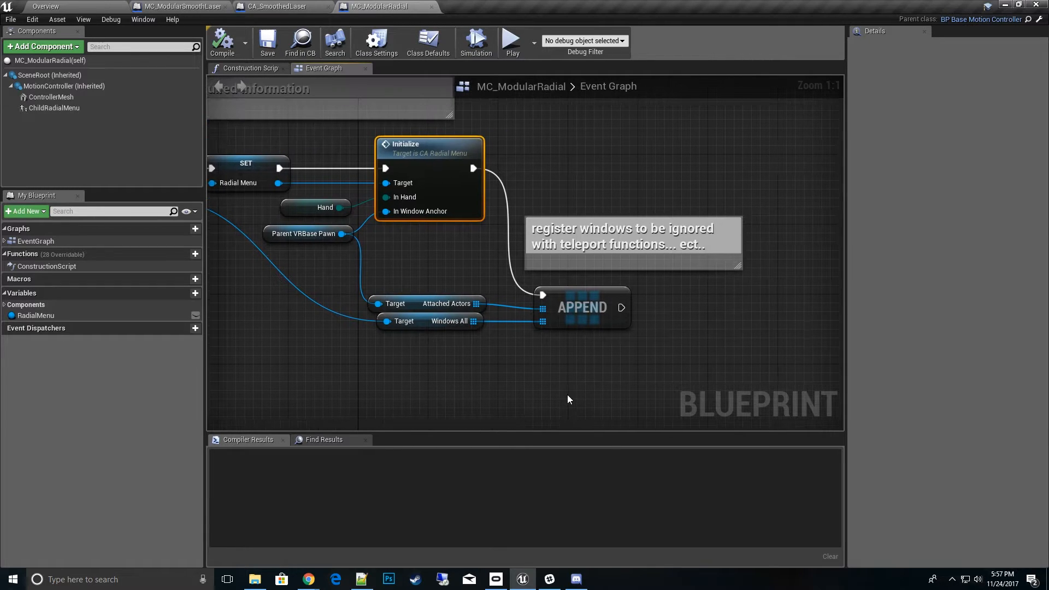
click(441, 321)
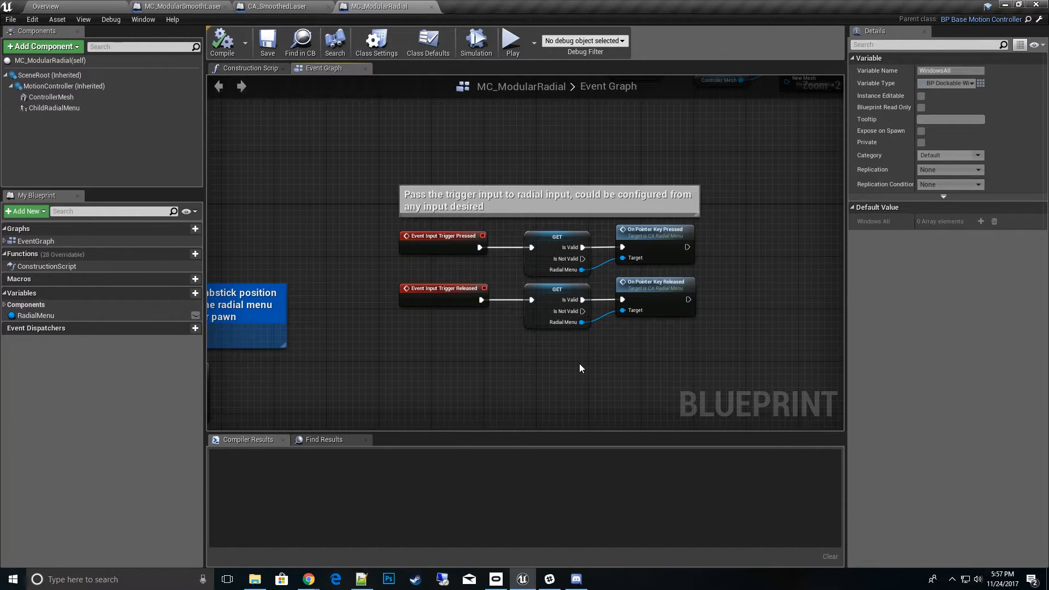
mouse_move(436, 259)
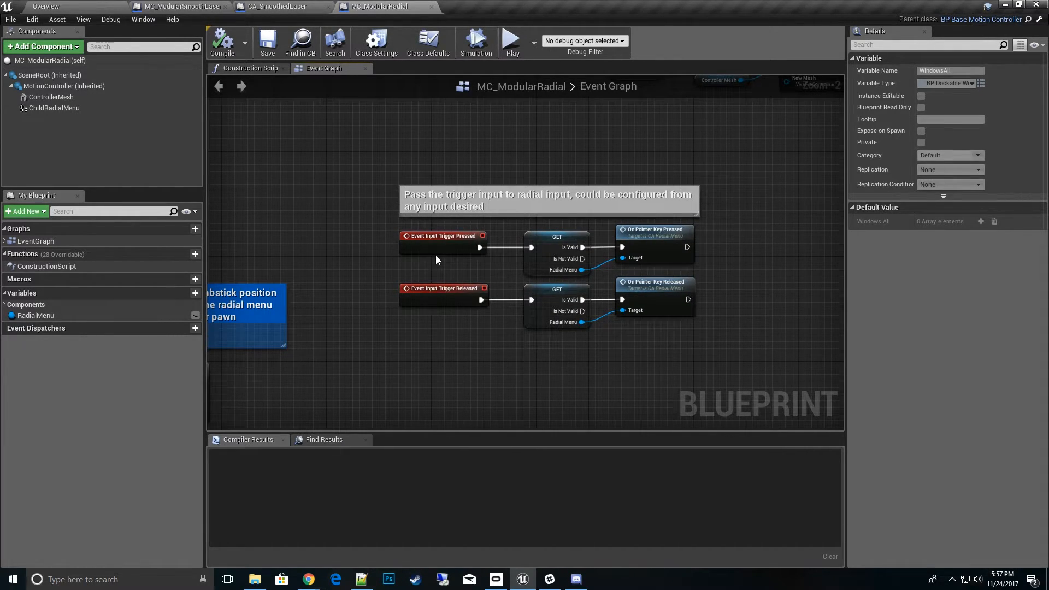
mouse_move(655, 235)
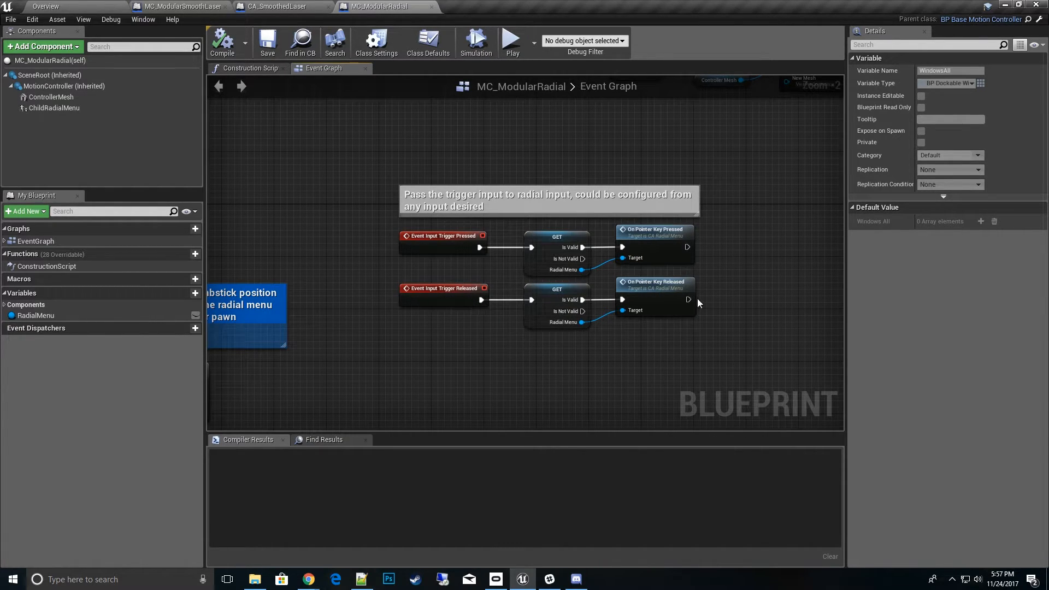
mouse_move(674, 324)
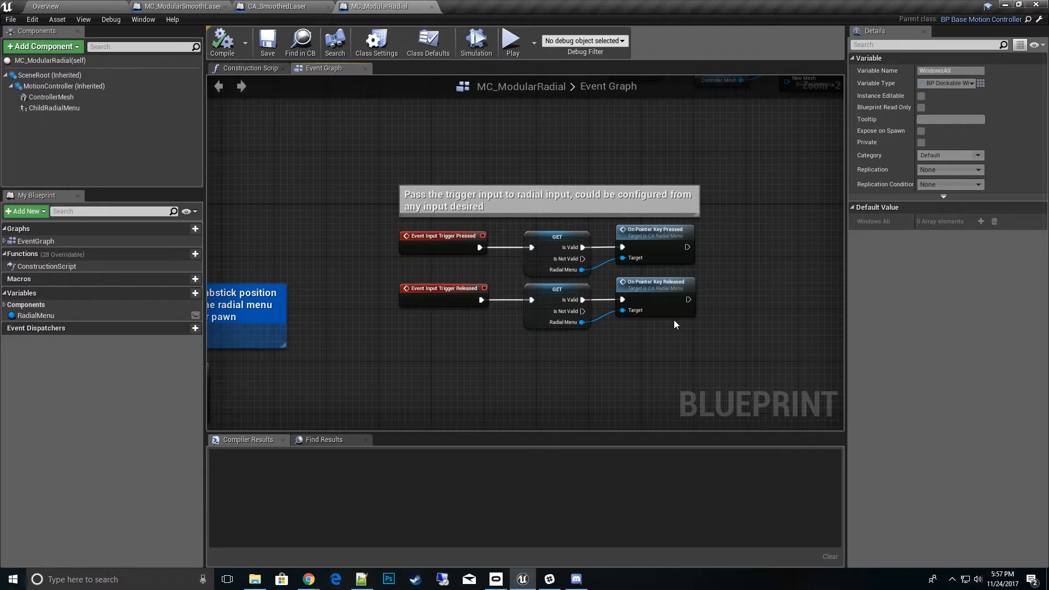
mouse_move(619, 359)
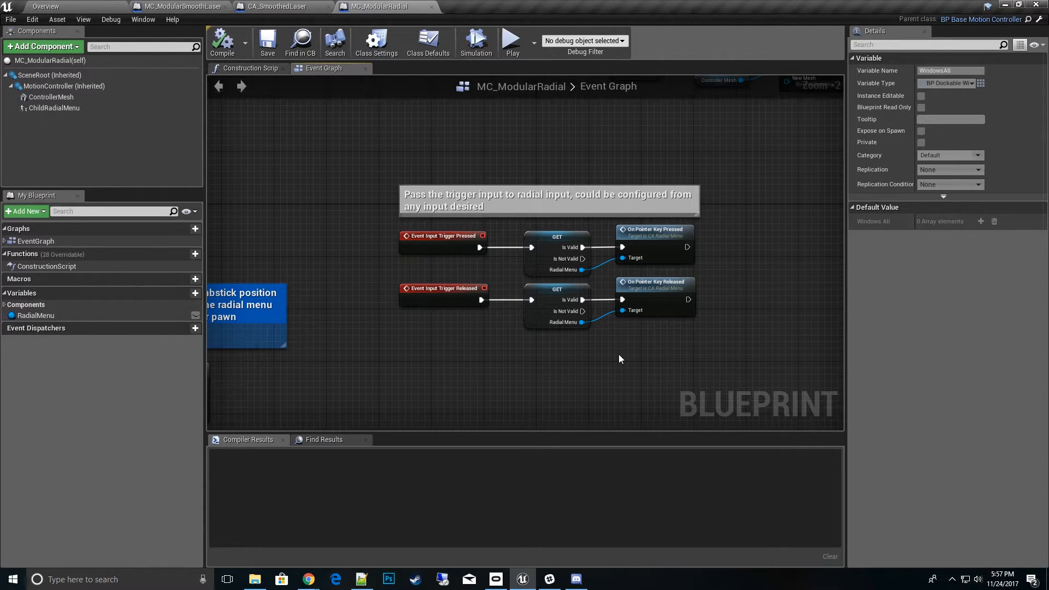
Step: Show CA_SmoothedLaser's Event Graph with its teleport and laser selection logic
click(281, 6)
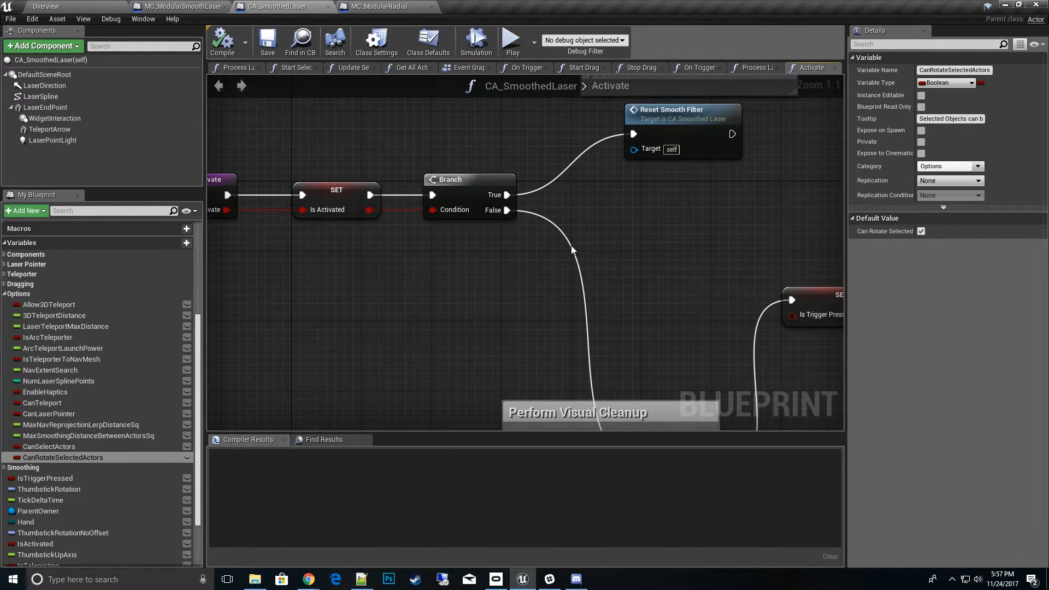
scroll(down, 3)
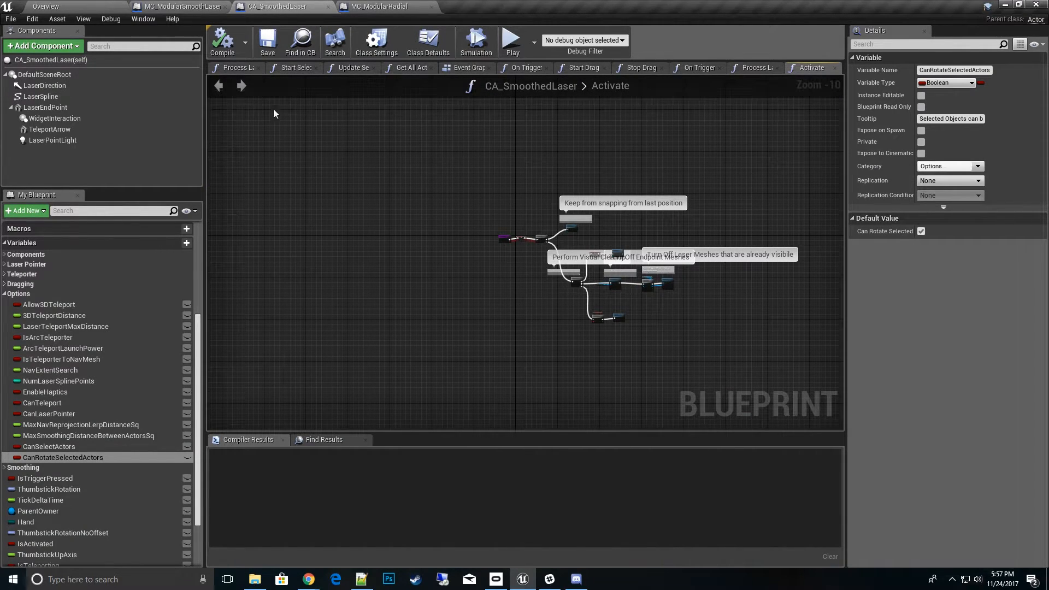
click(465, 67)
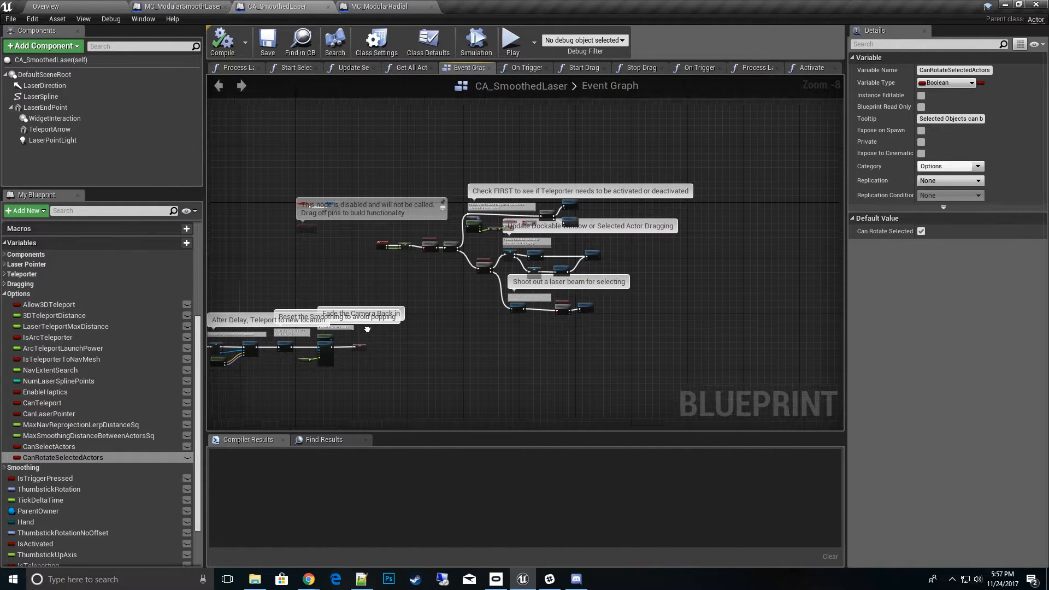
scroll(down, 3)
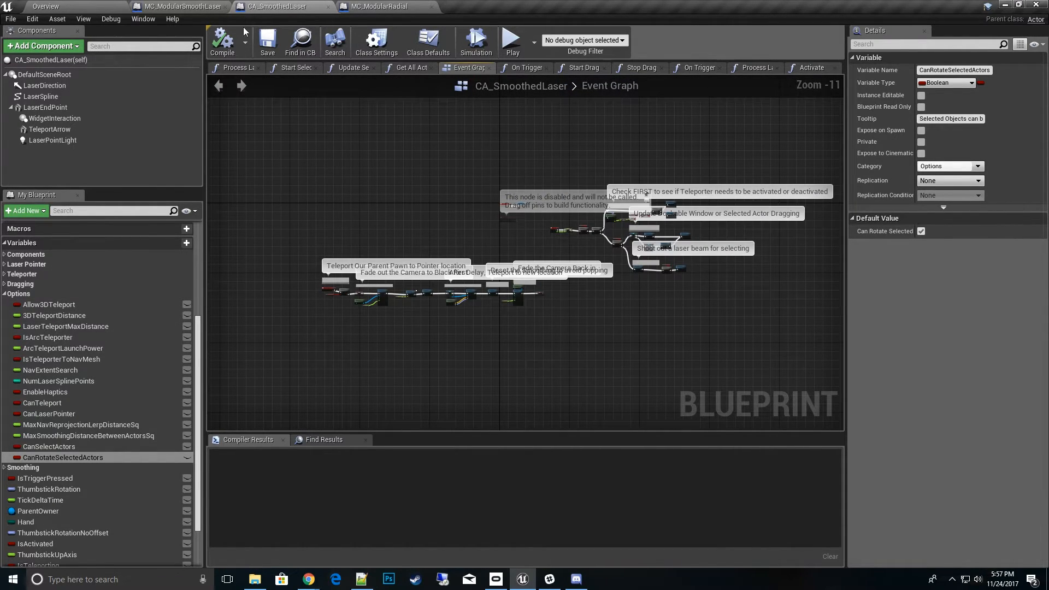
Step: Scroll MC_ModularSmoothLaser's event graph to the trigger pressed and released nodes
click(179, 6)
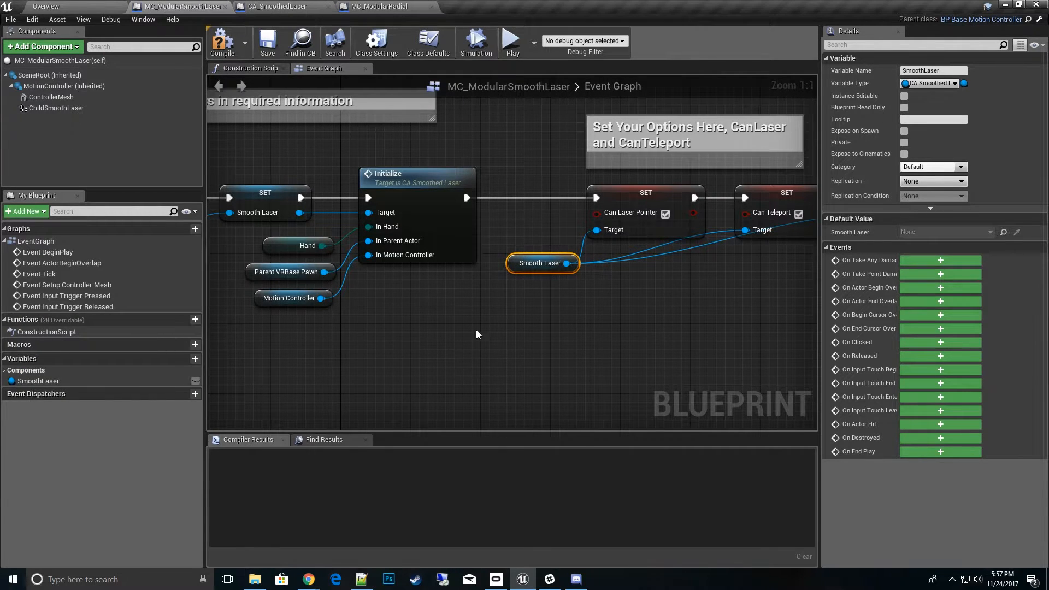
scroll(down, 3)
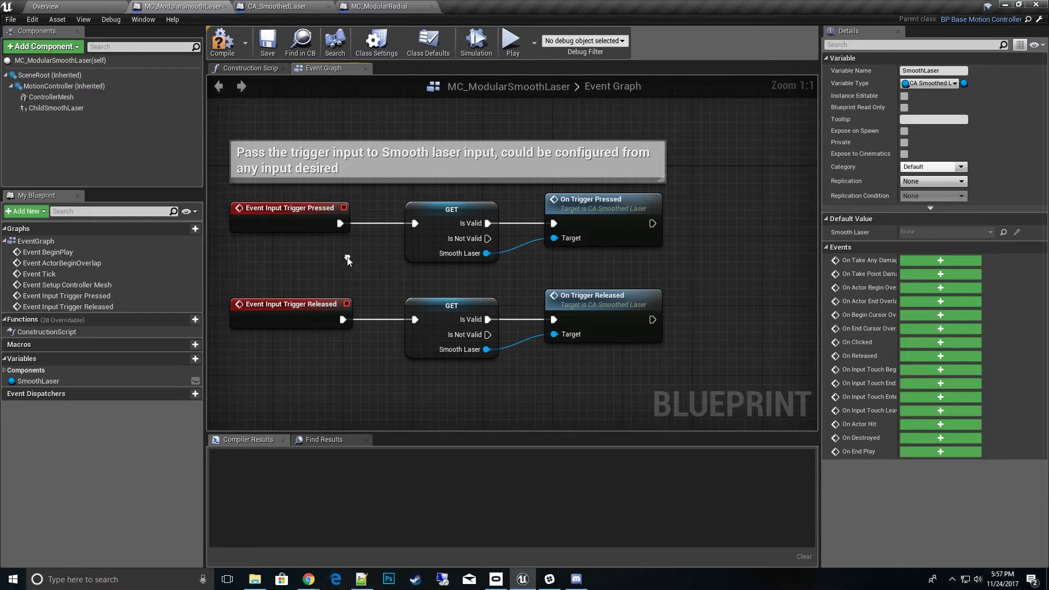
mouse_move(605, 325)
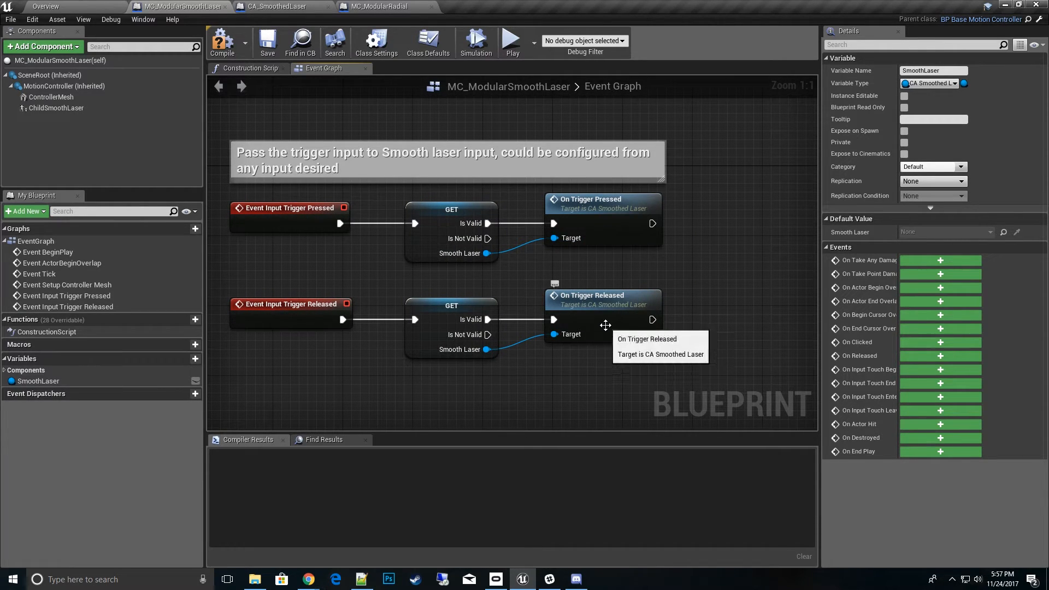
scroll(down, 3)
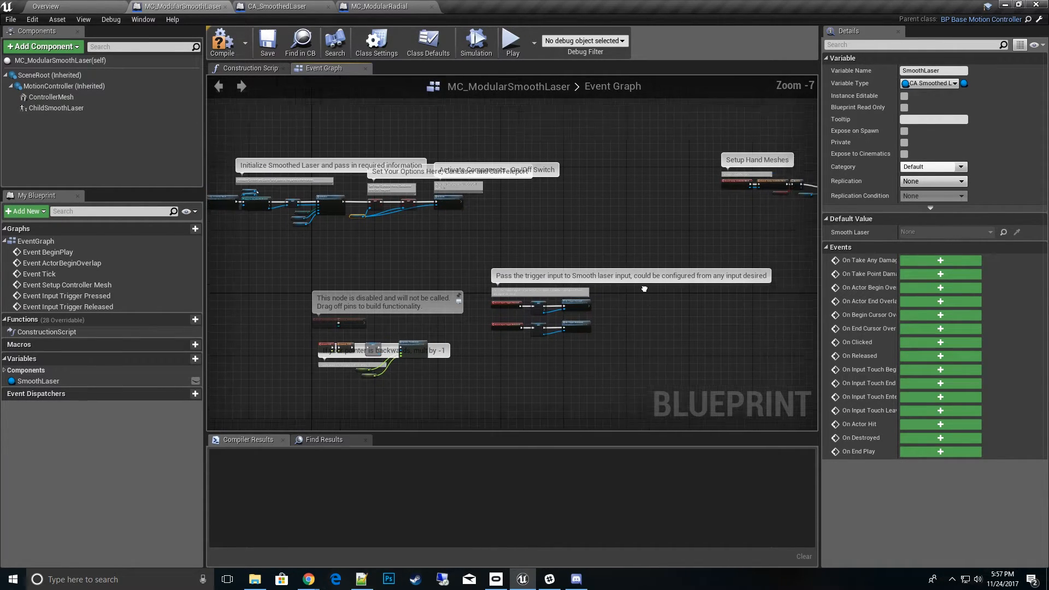
Step: Review the Tick chain feeding thumbstick up and right axes into Update Thumbstick
scroll(up, 3)
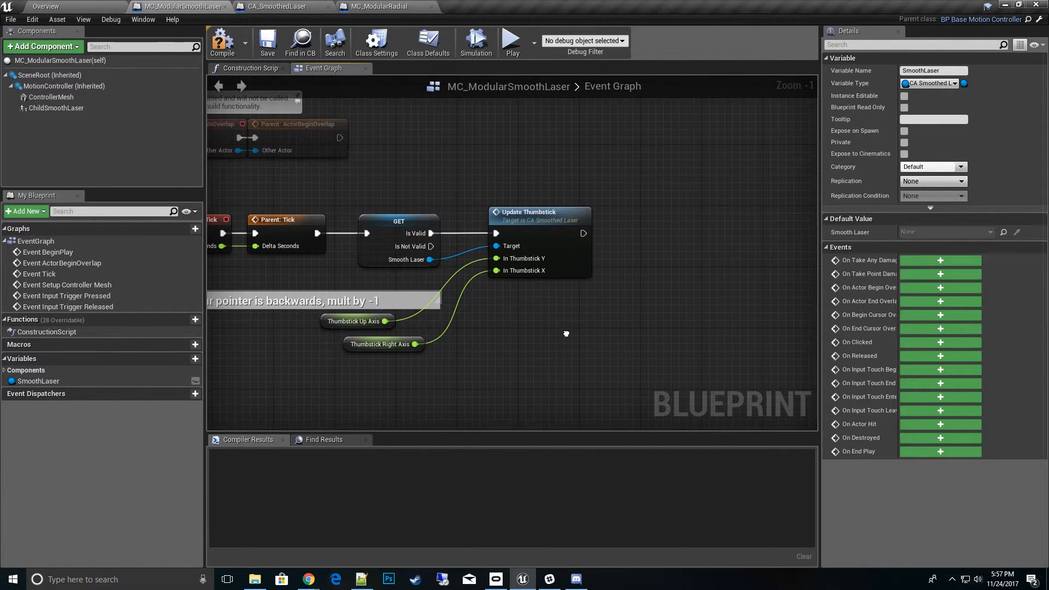
mouse_move(545, 333)
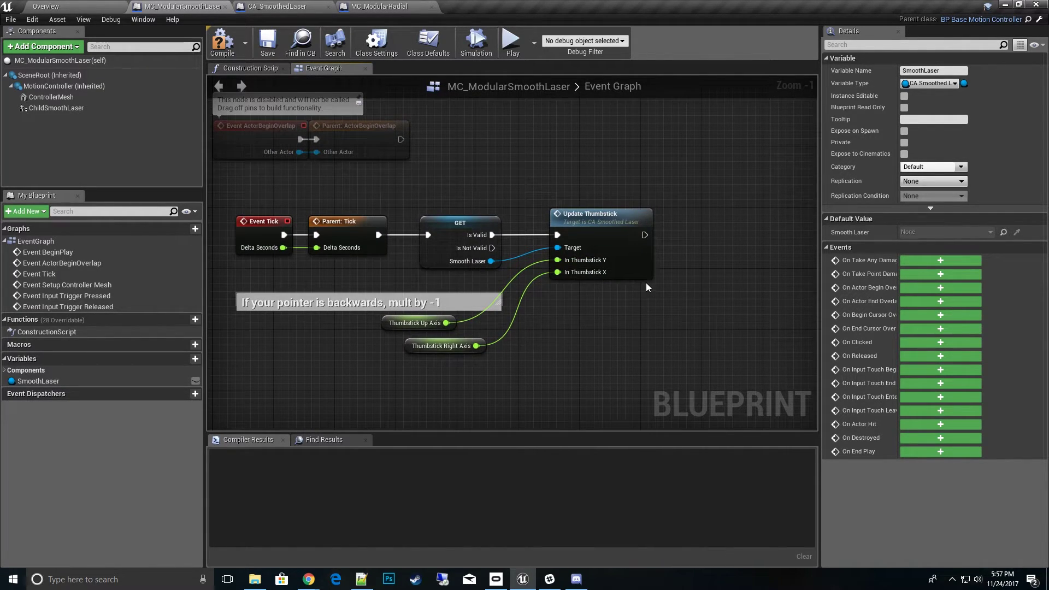
click(444, 345)
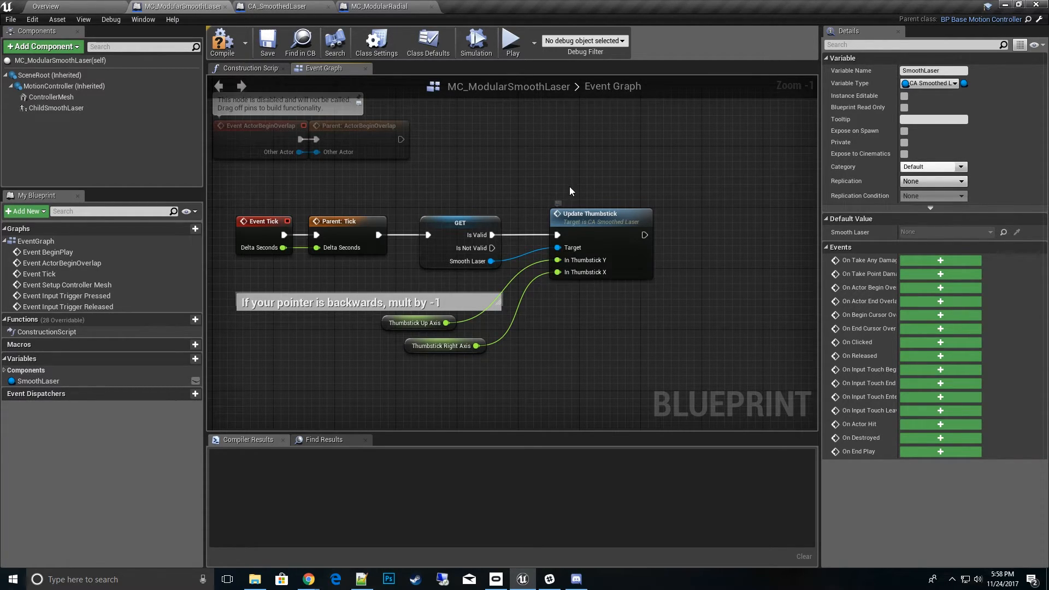
mouse_move(569, 184)
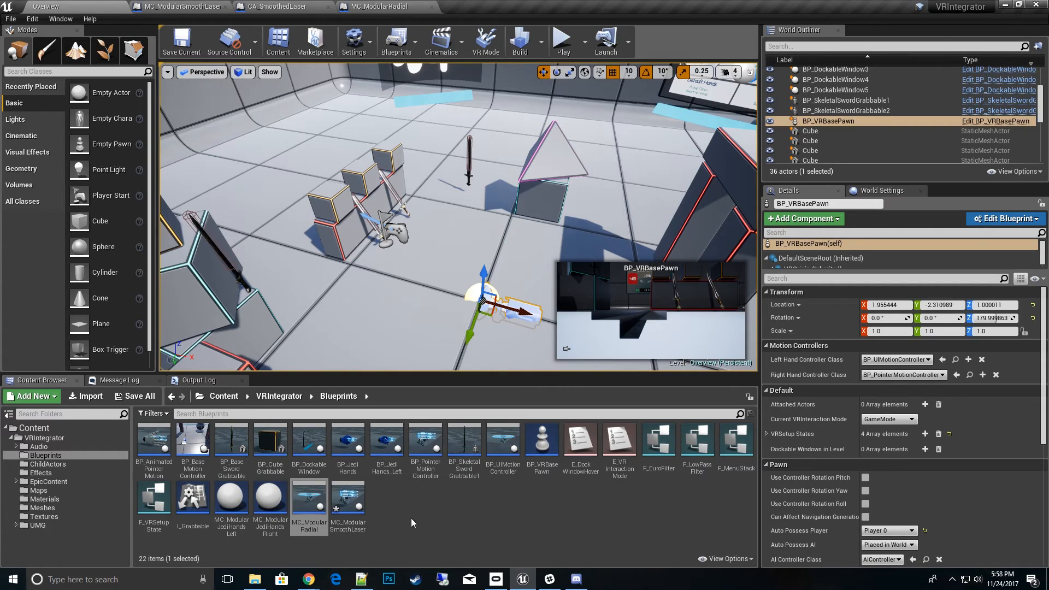
mouse_move(347, 509)
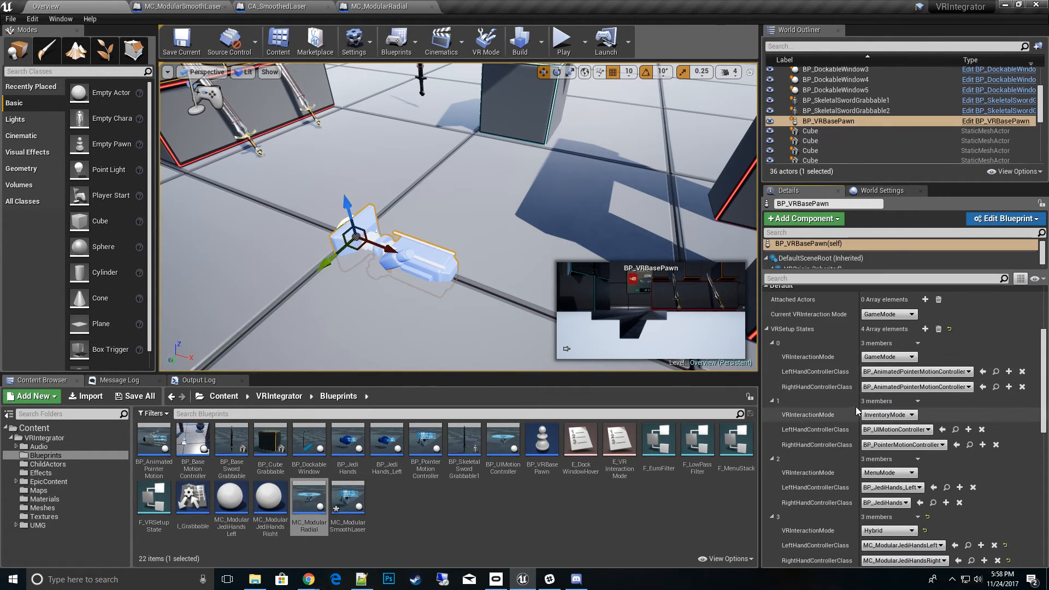
Step: Scroll BP_VRBasePawn's Details to the VR setup states and their hand controller classes
scroll(down, 3)
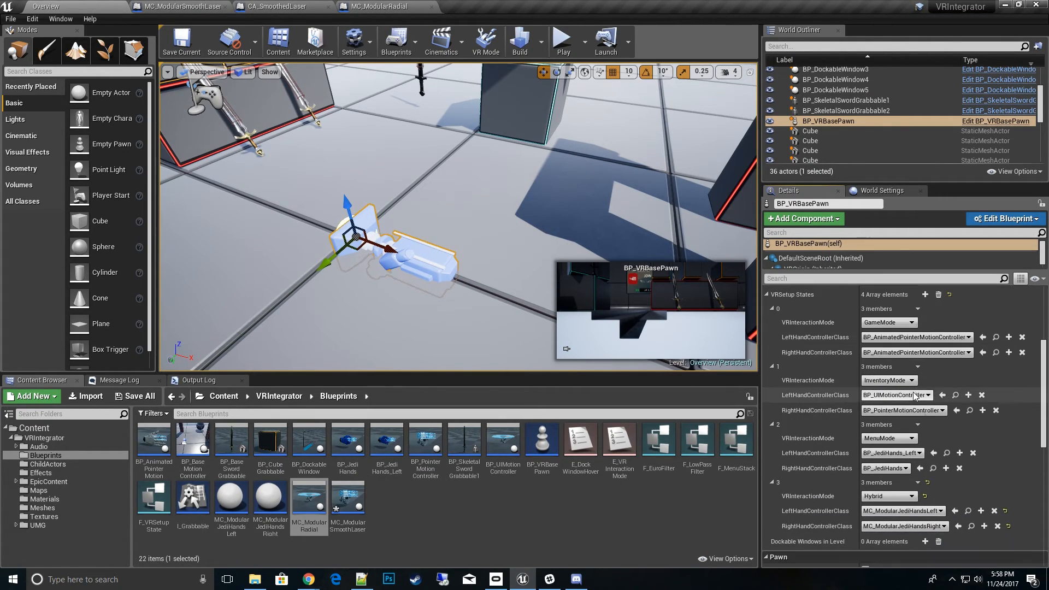
scroll(down, 3)
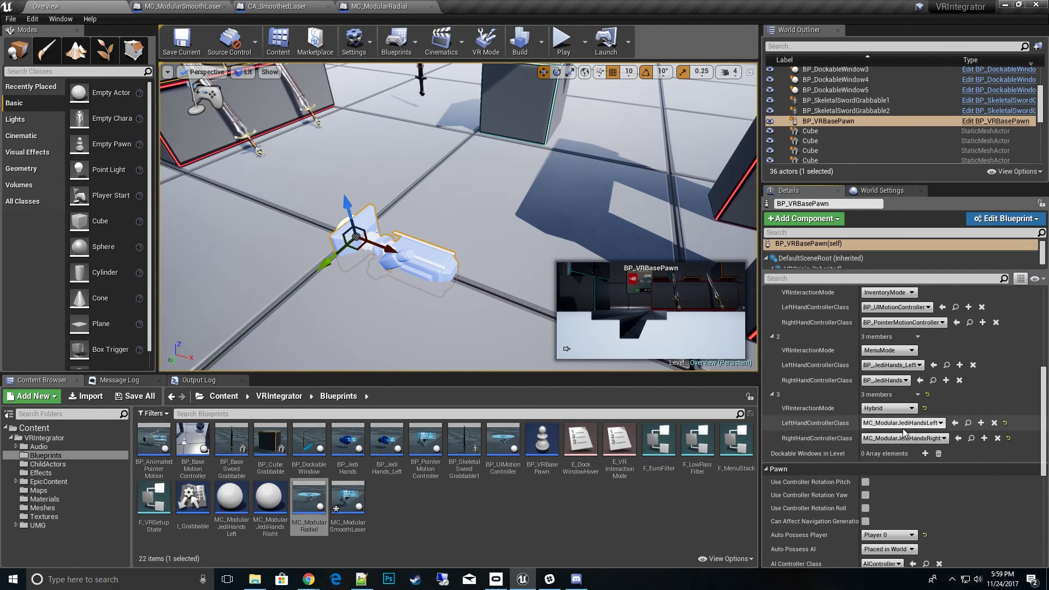
mouse_move(488, 288)
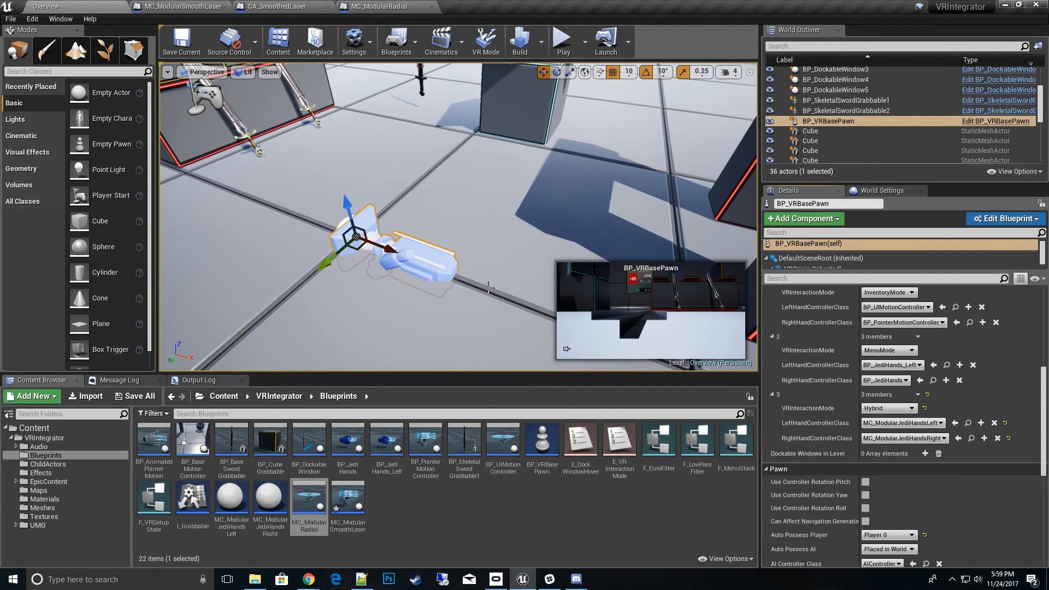